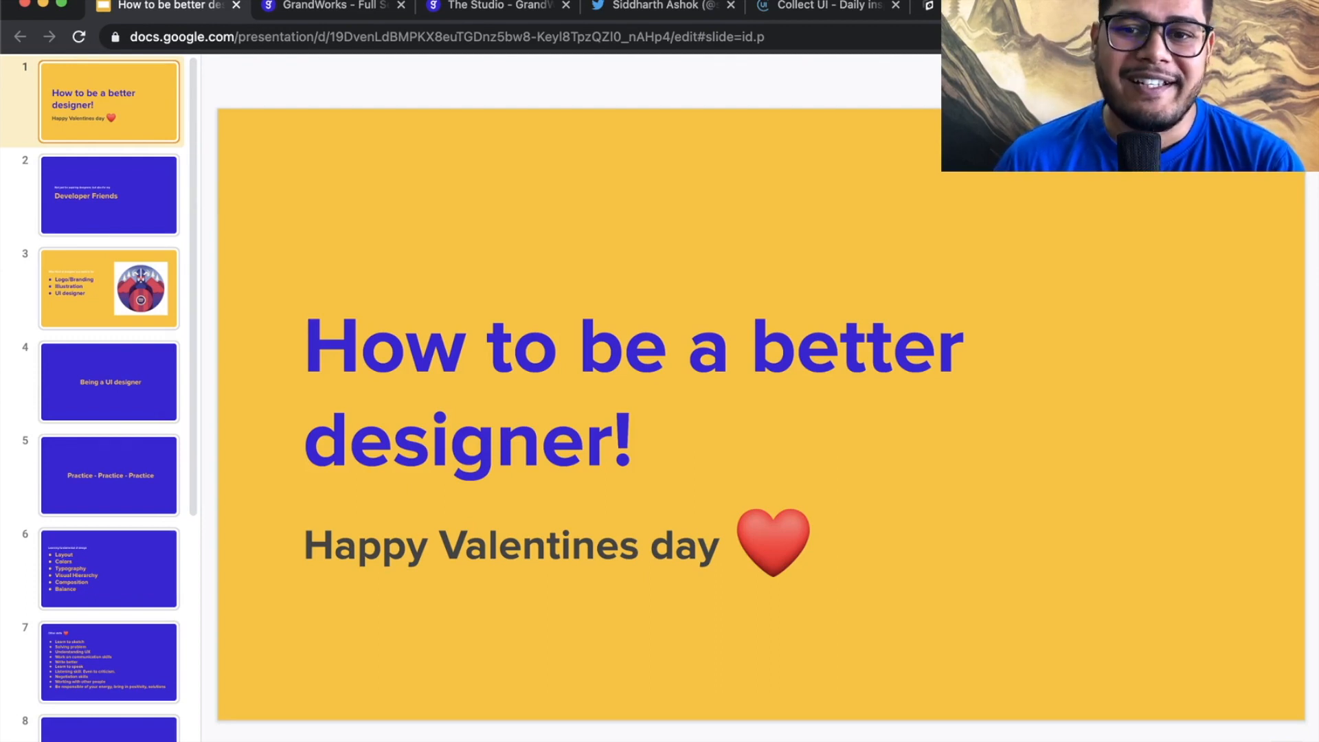
mouse_move(387, 81)
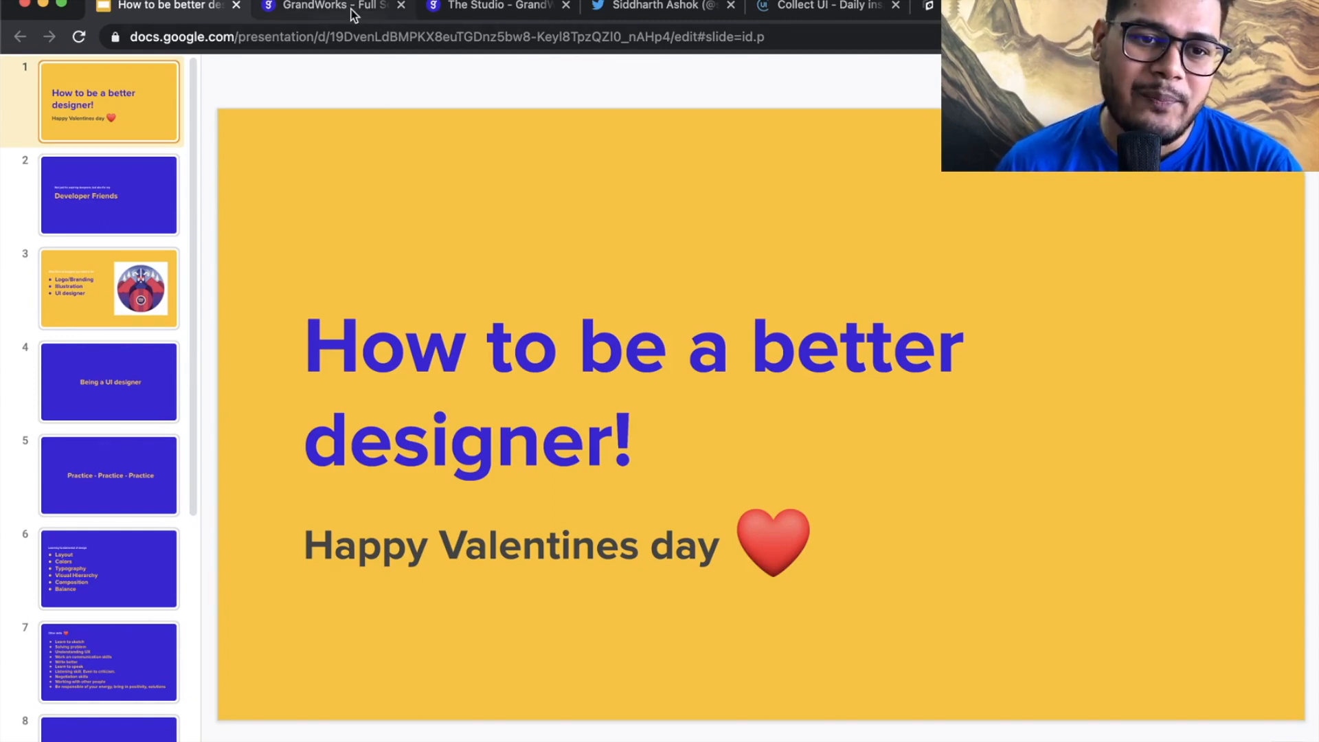
Visit GrandWorks' homepage and The Grand Team page, then return to the Developer Friends slide.
left_click(328, 7)
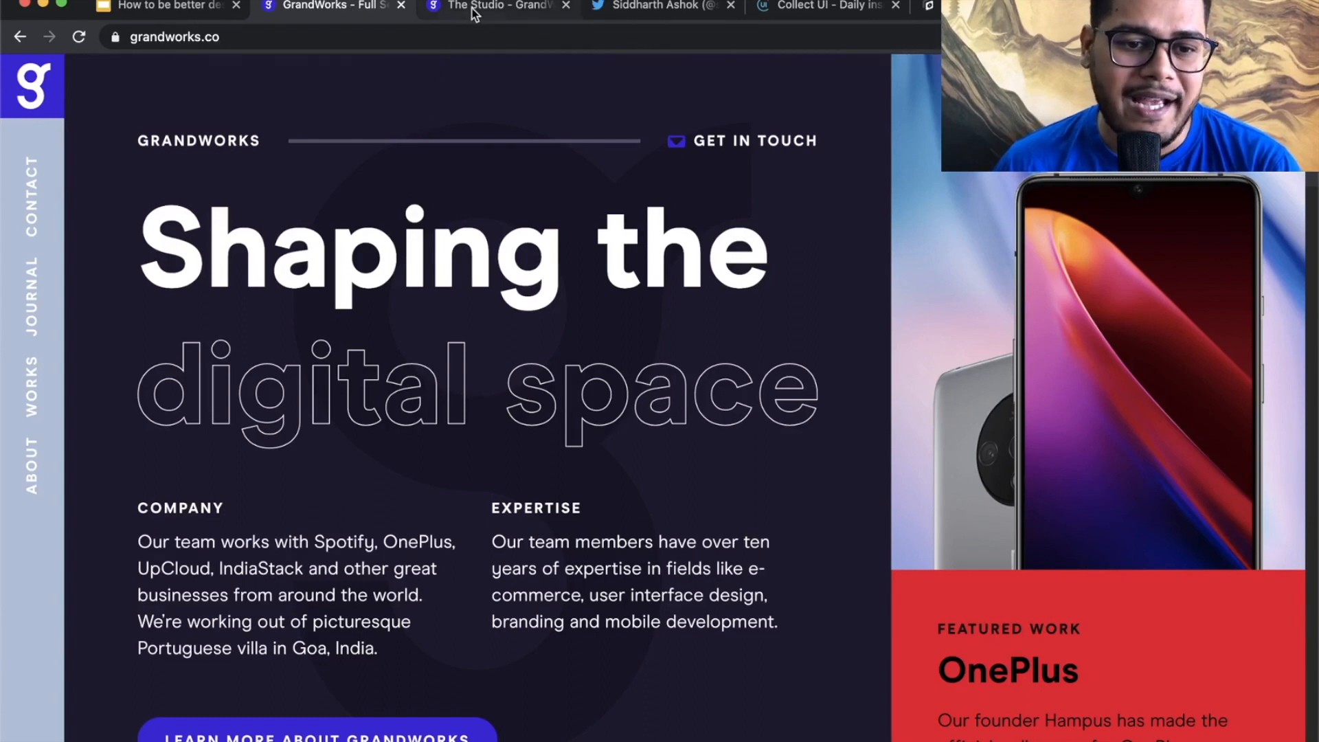
left_click(31, 461)
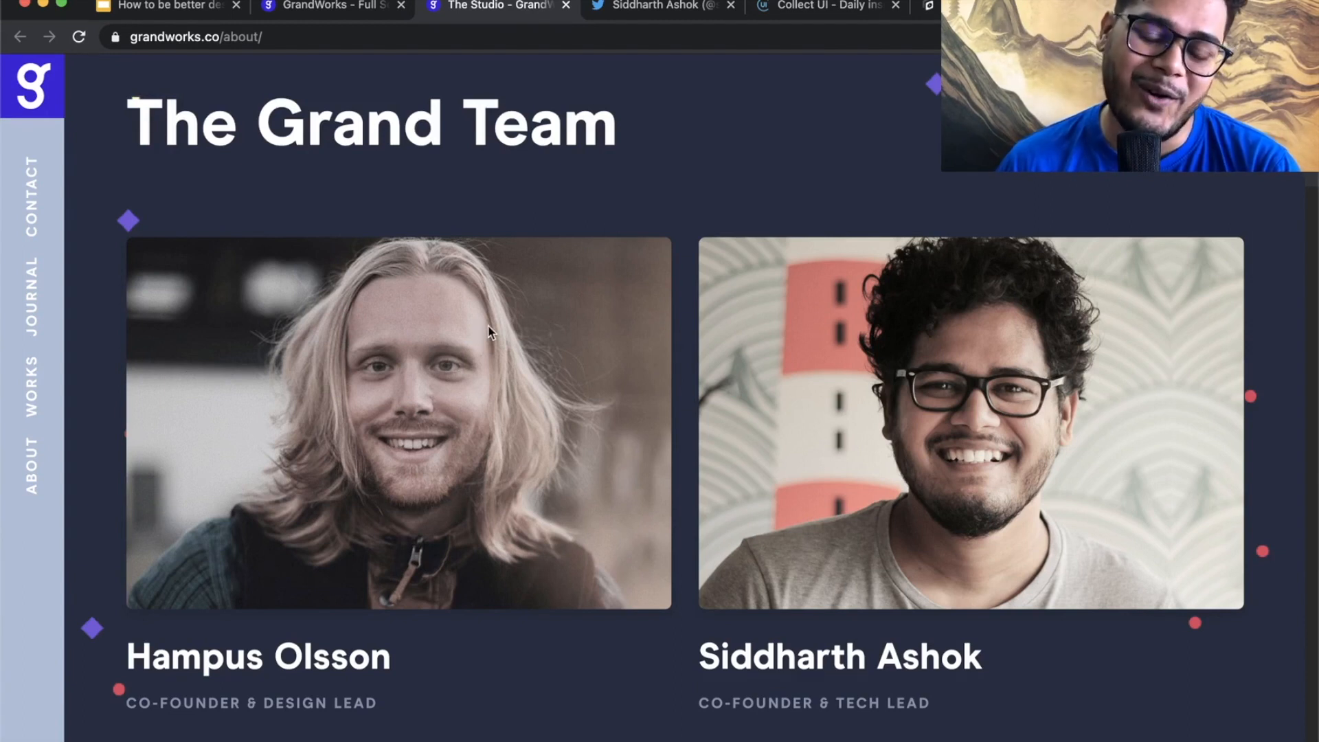
left_click(165, 7)
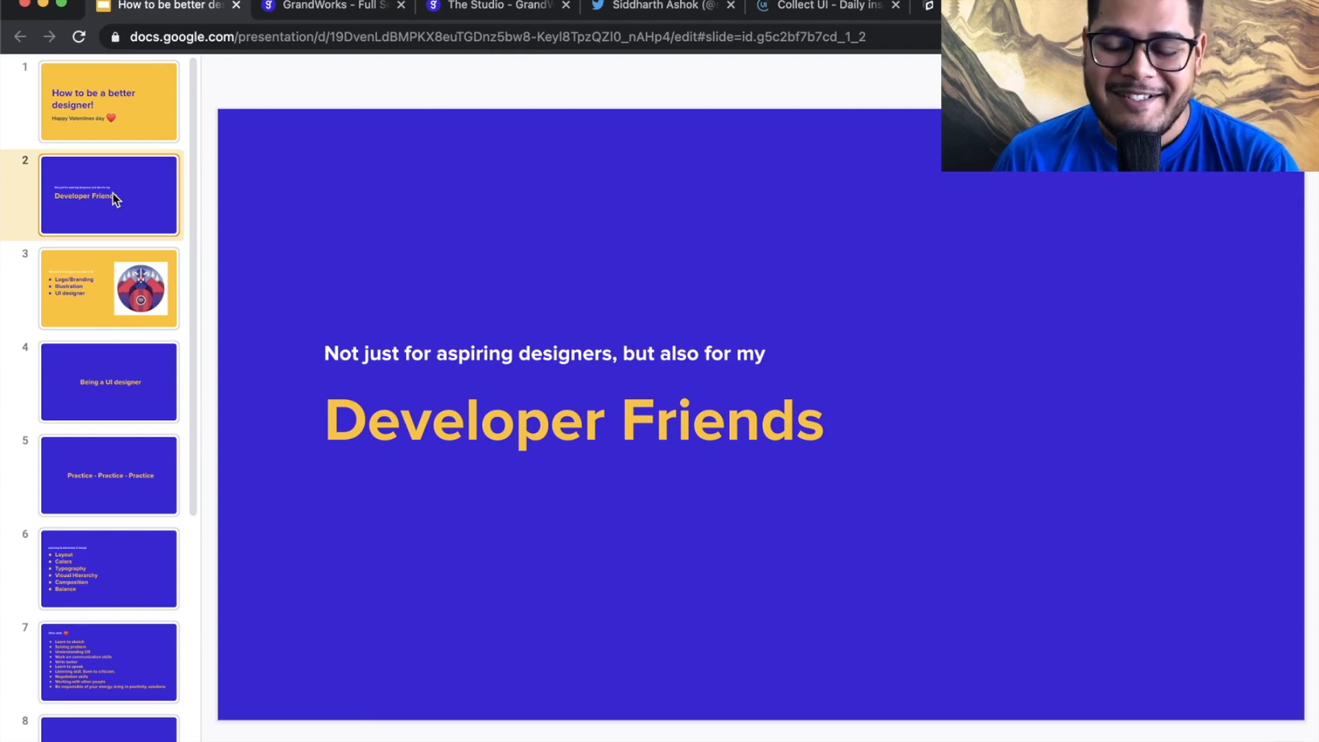
Step from 'What Kind of designer you want to be' to the 'Being a UI designer' slide.
left_click(109, 289)
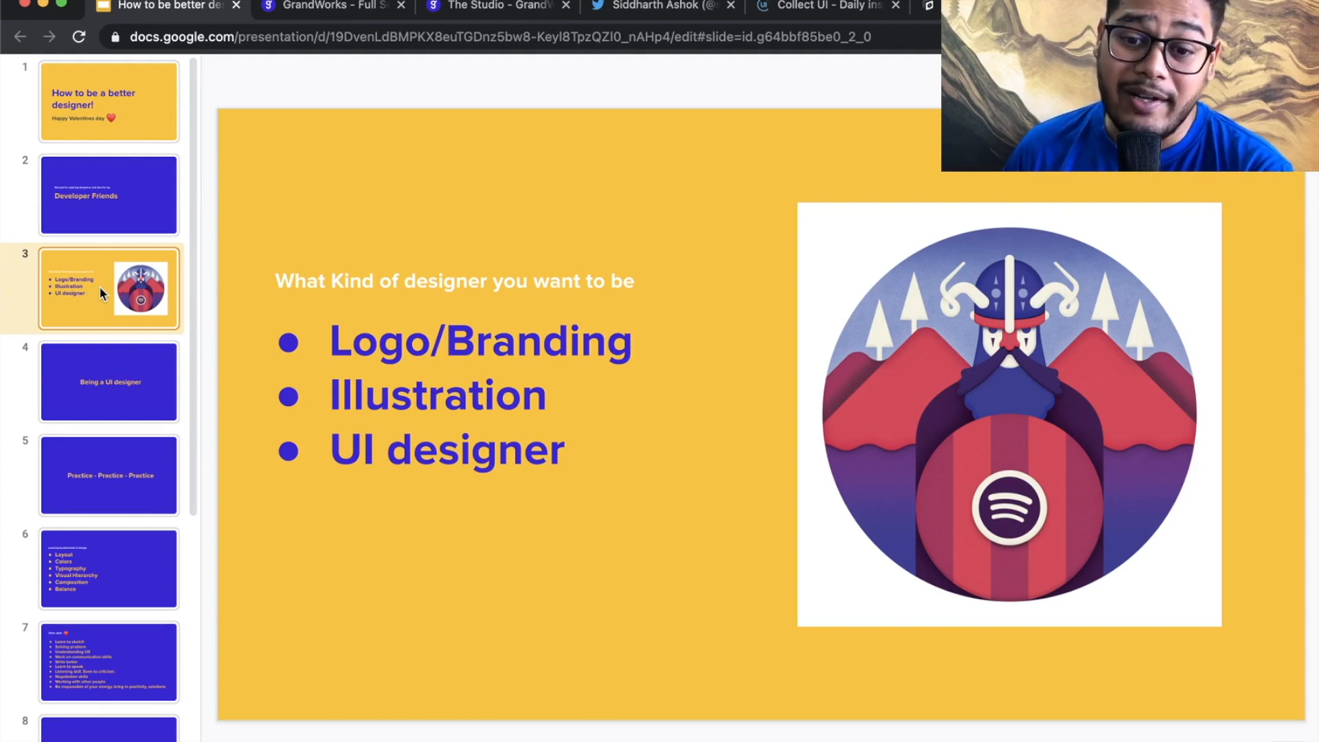
mouse_move(1005, 487)
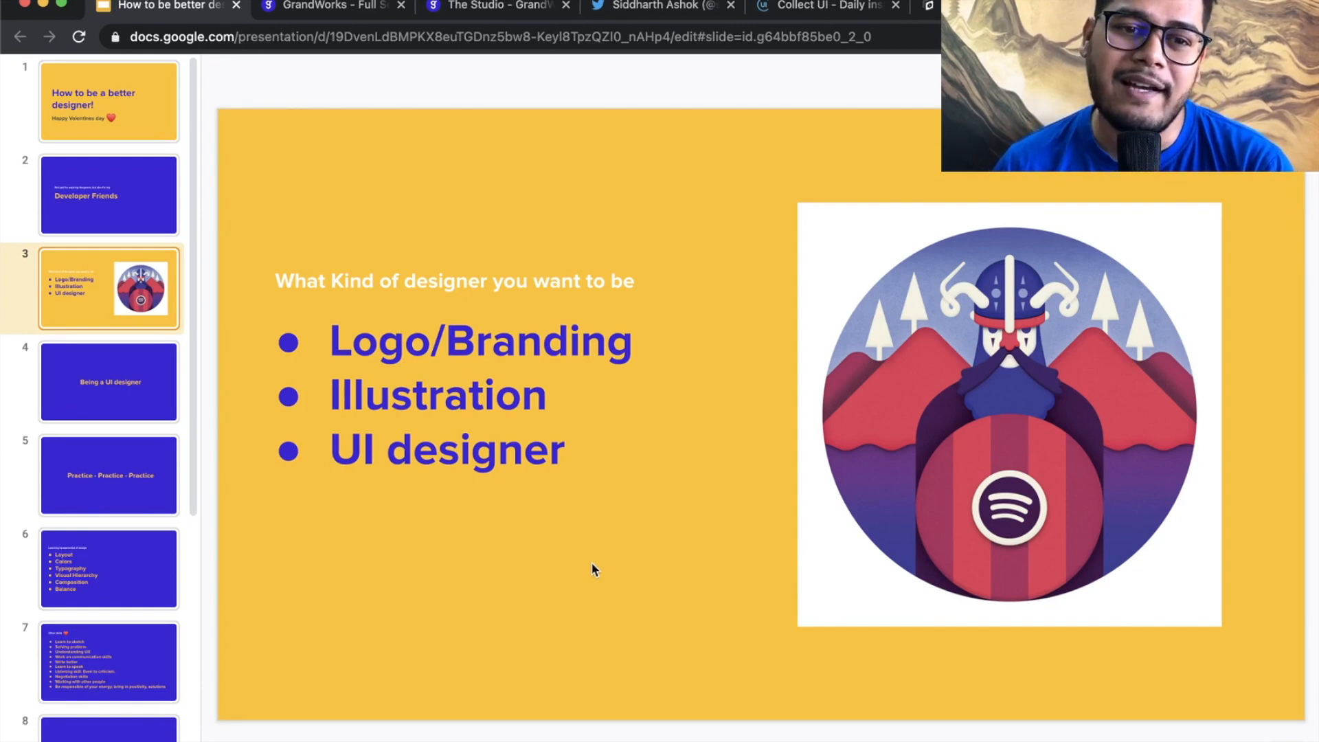
mouse_move(562, 477)
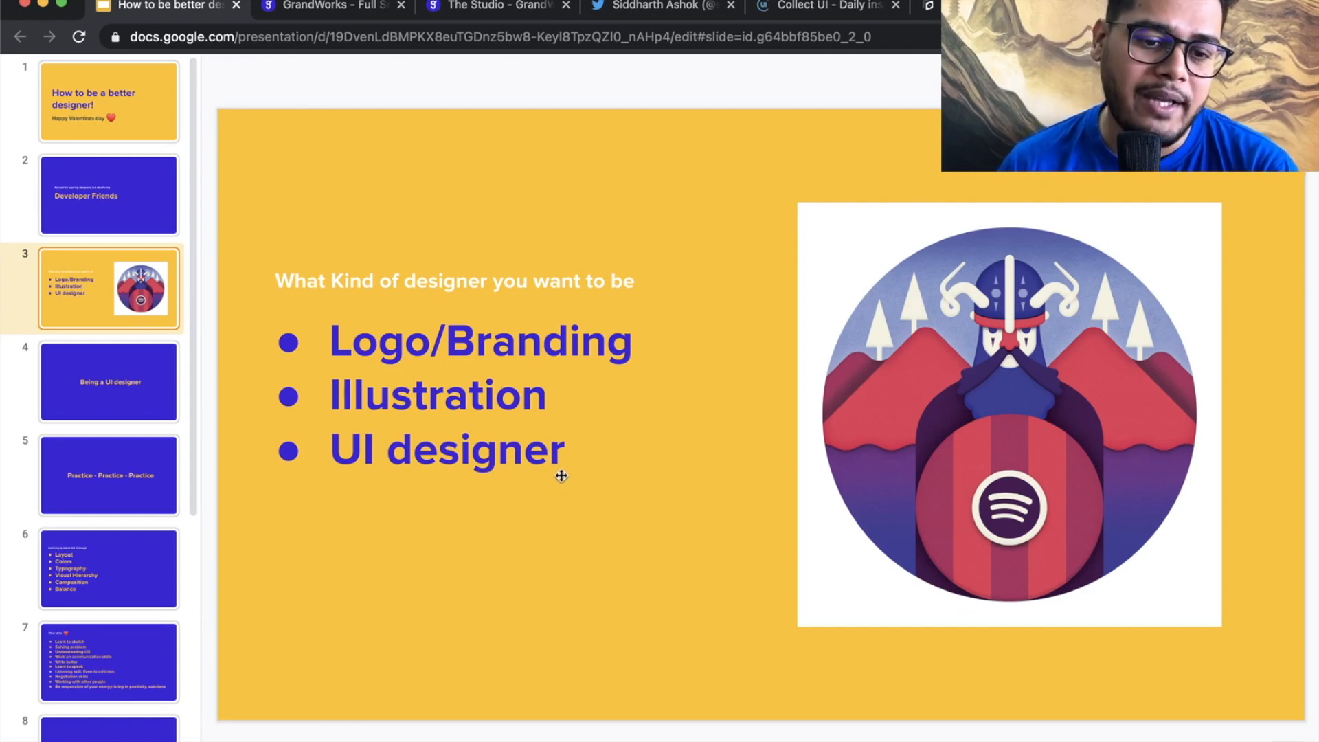
left_click(108, 381)
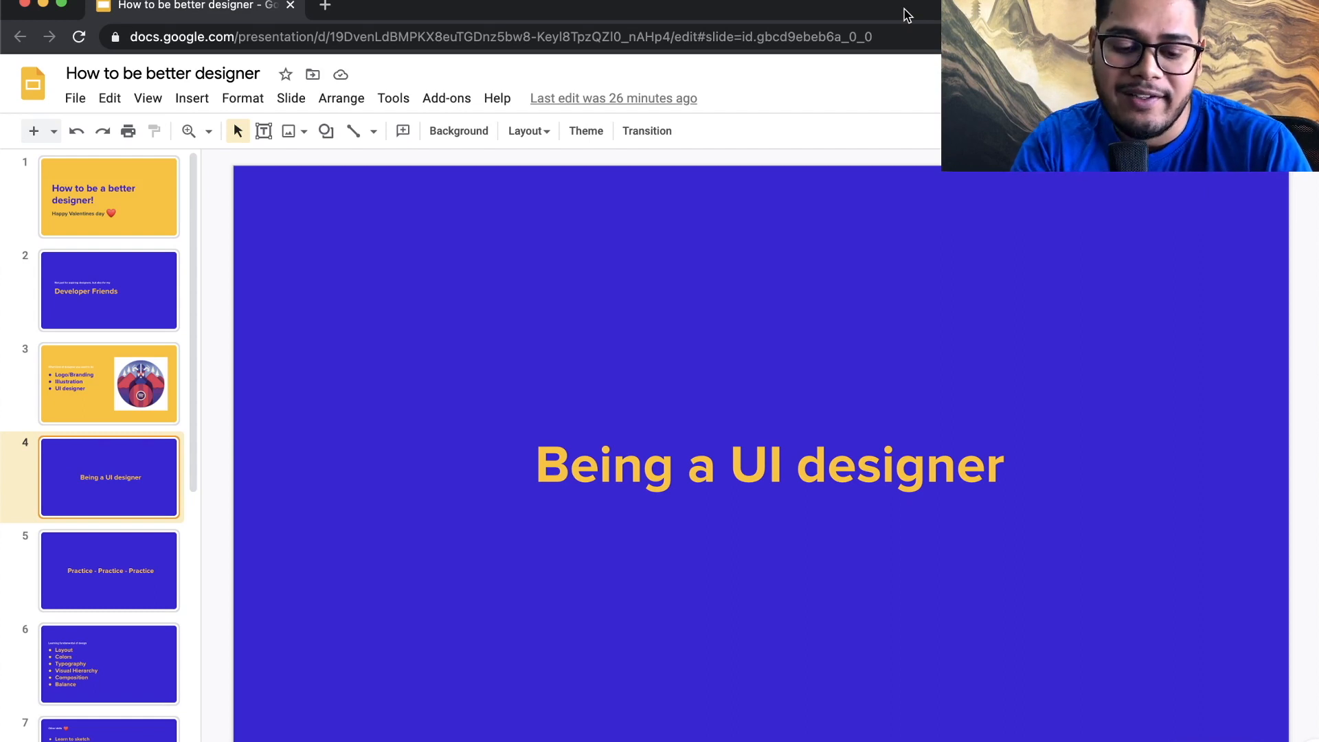
Search 'ui design gallery' in a new tab and open the Collect UI, Dribbble and Pinterest results in new tabs.
left_click(325, 7)
type("ui design gallery")
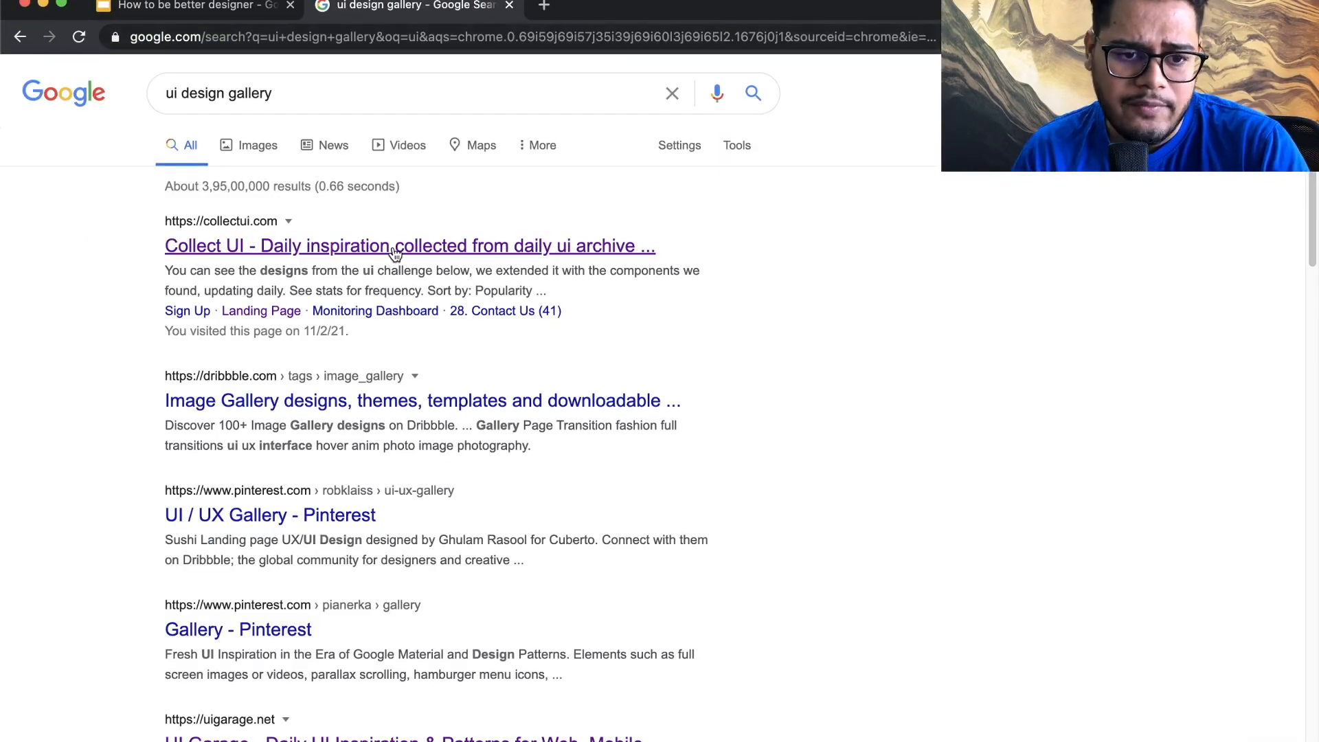
left_click(410, 245)
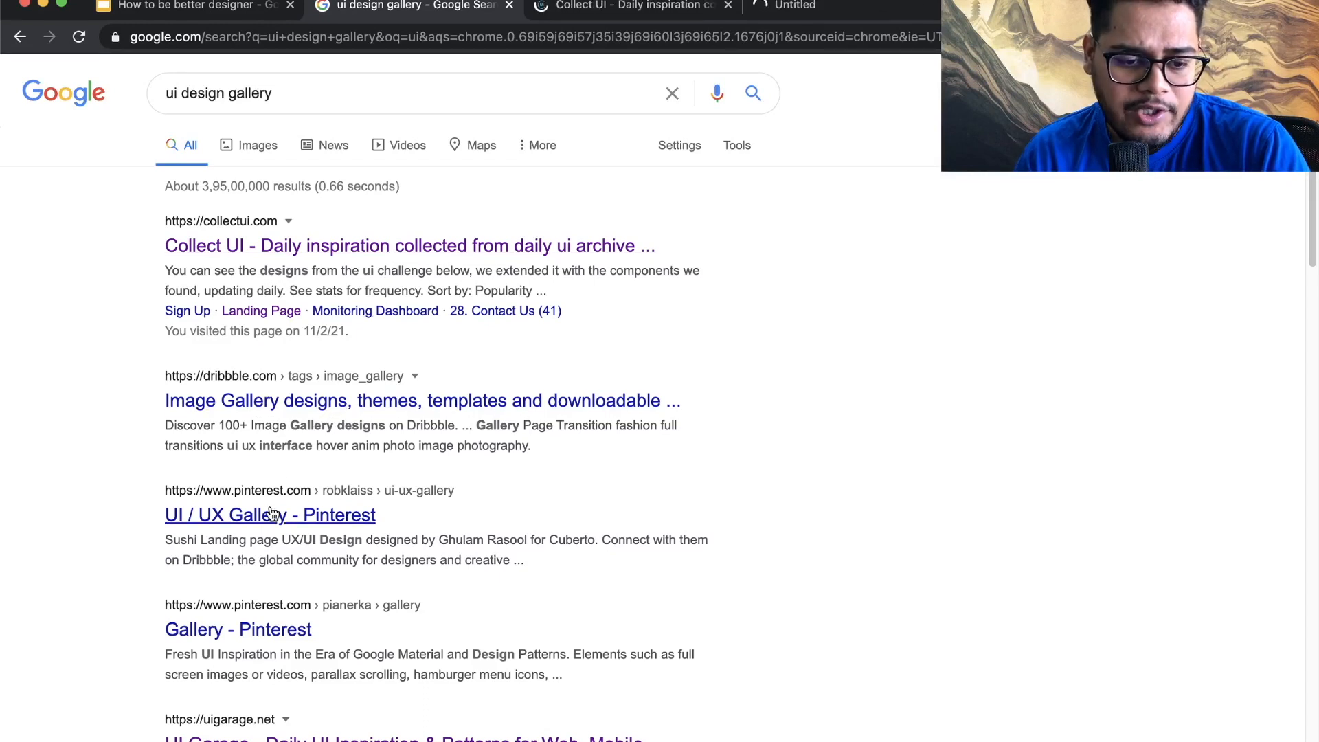
left_click(422, 400)
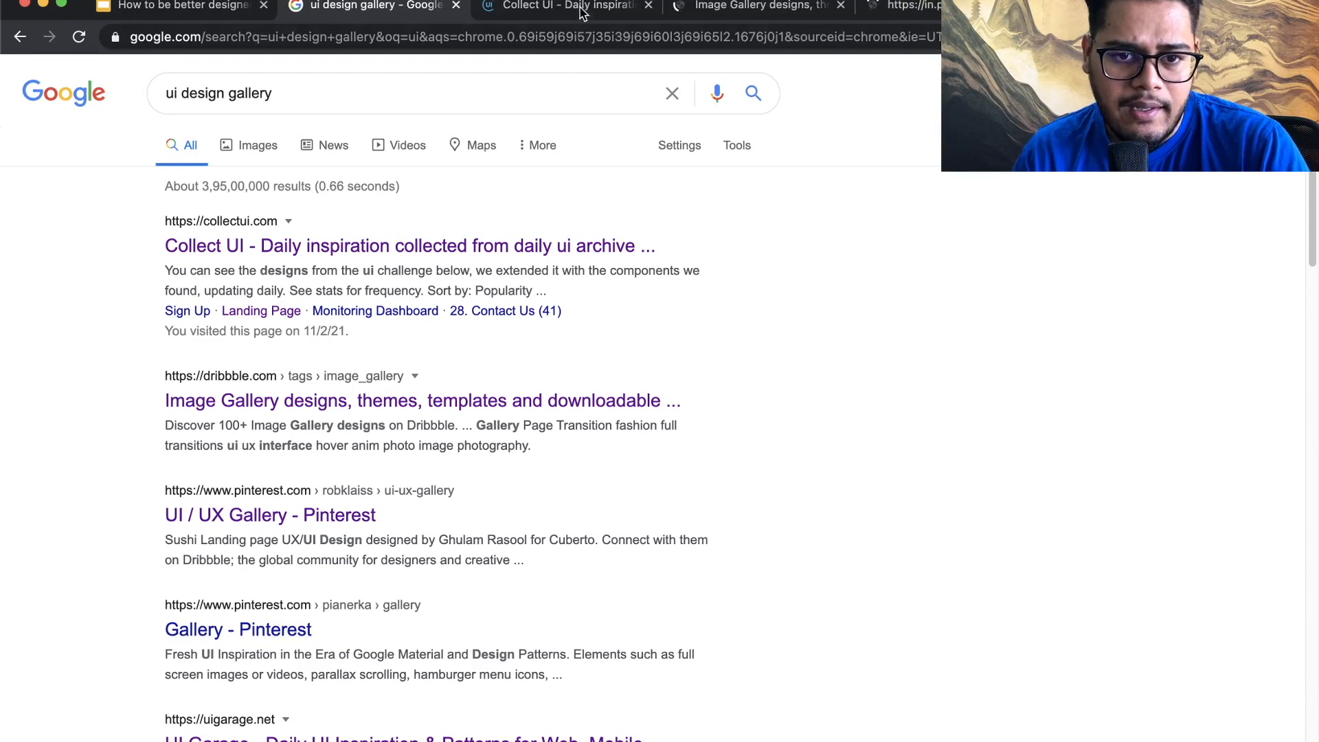
Look through the open gallery tabs and scroll the Collect UI homepage.
left_click(563, 6)
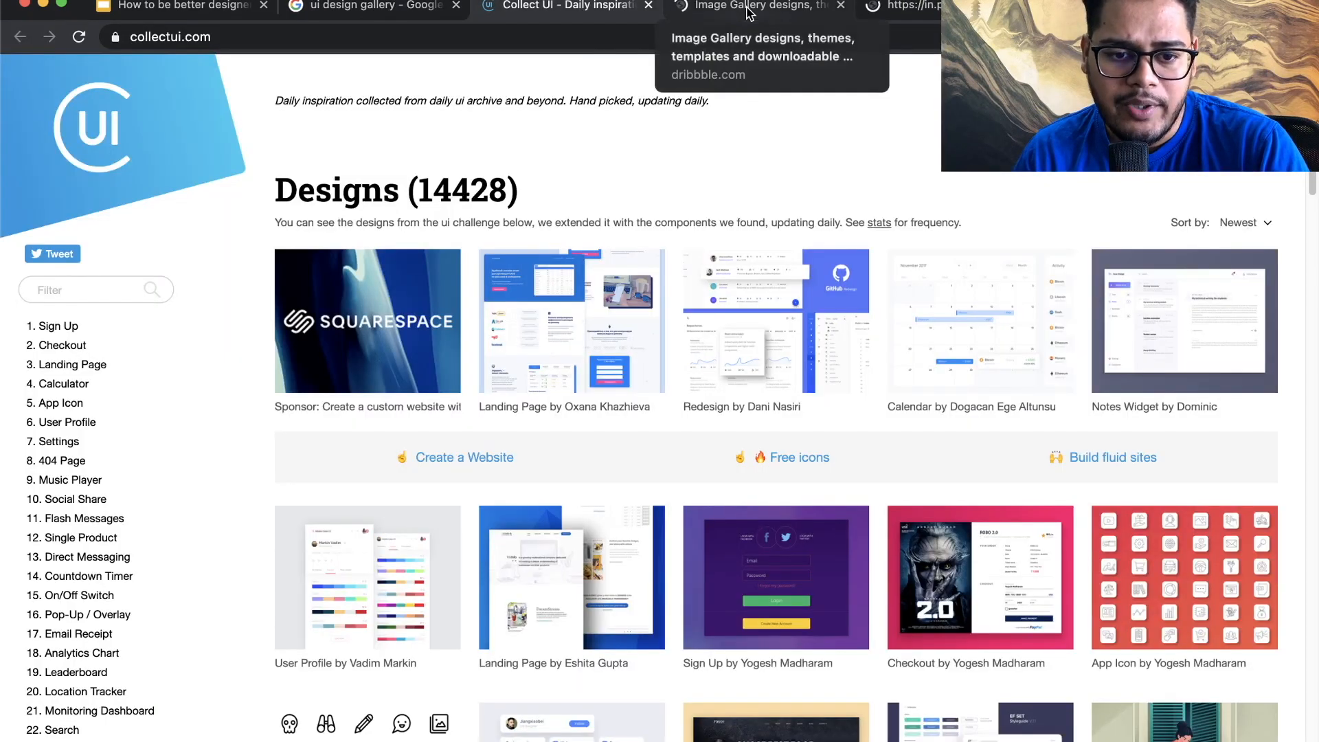
left_click(913, 7)
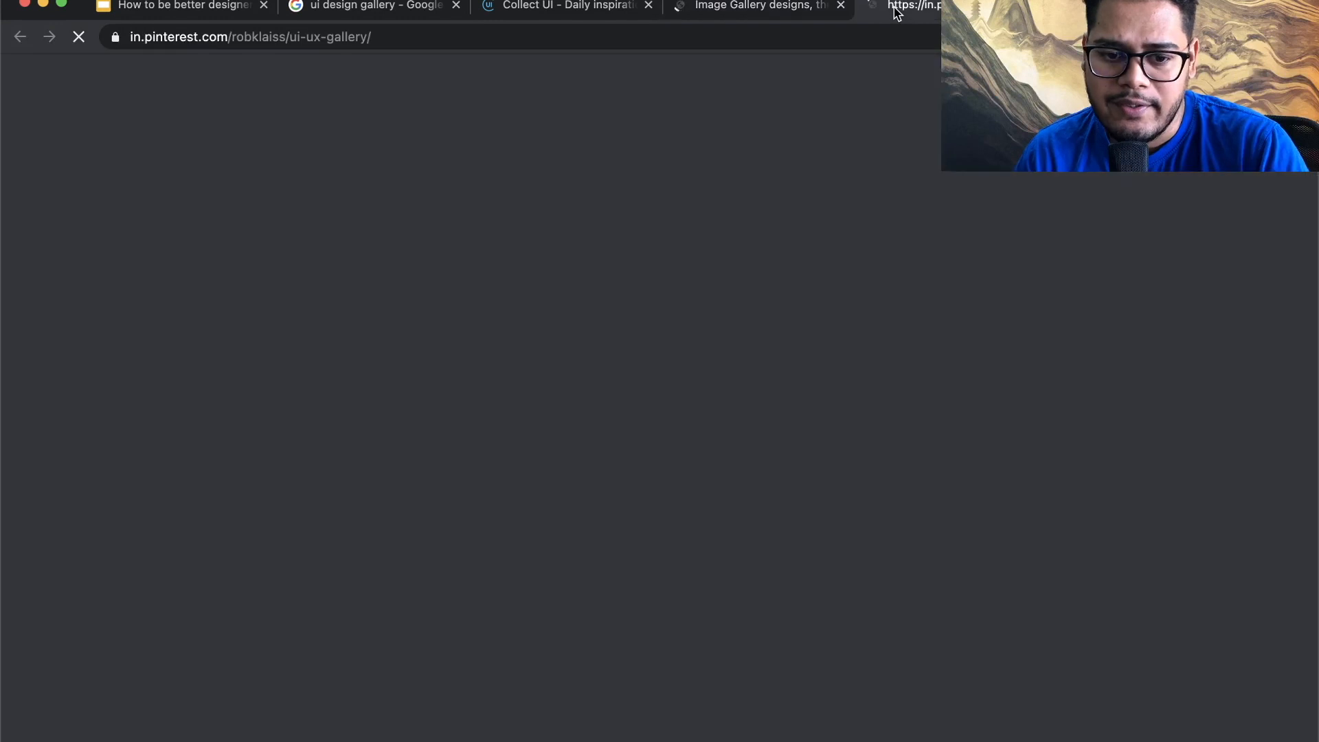
left_click(566, 7)
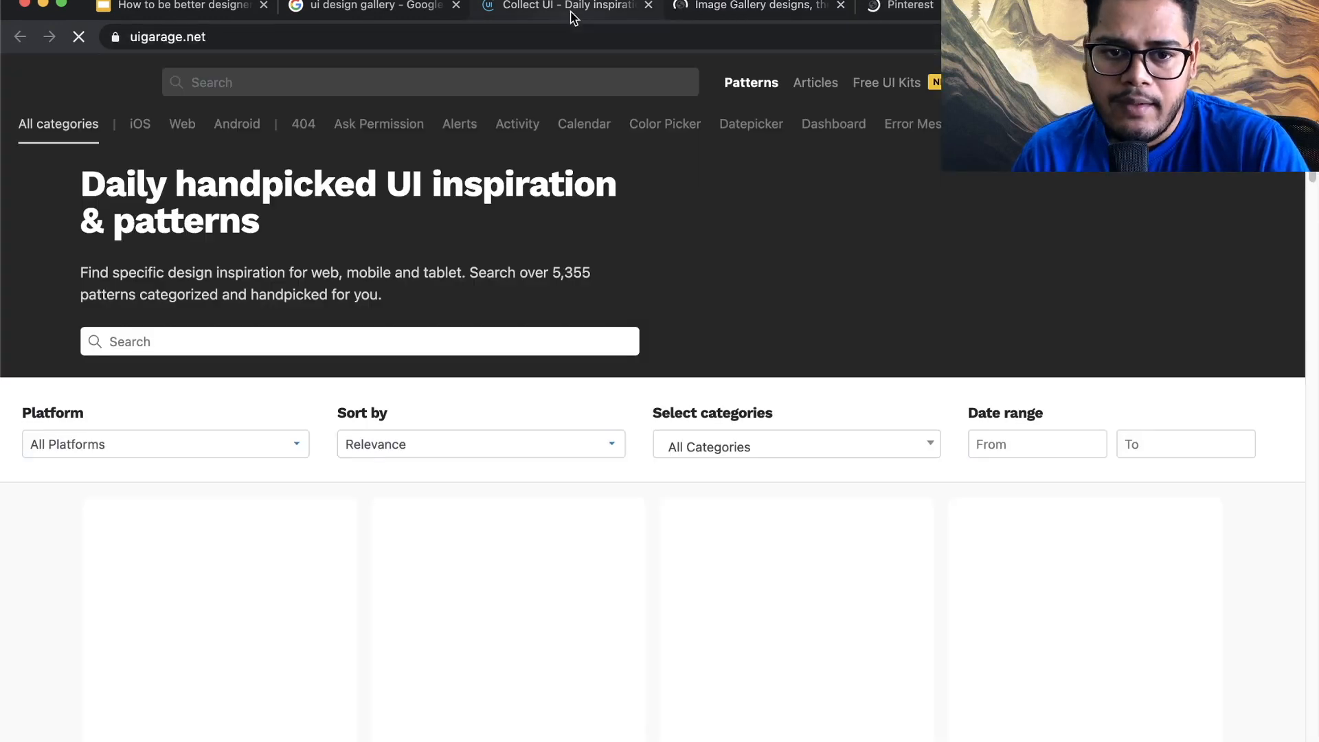
left_click(567, 6)
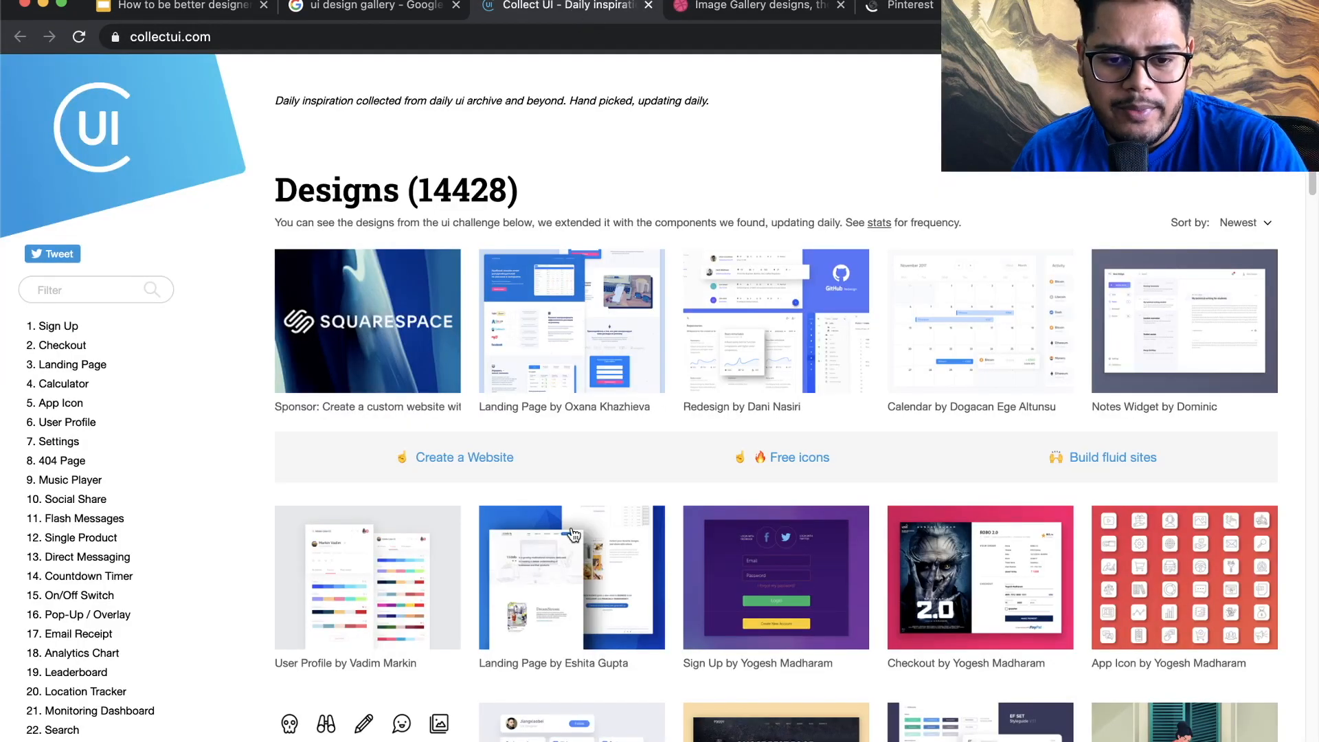
scroll("down", 3)
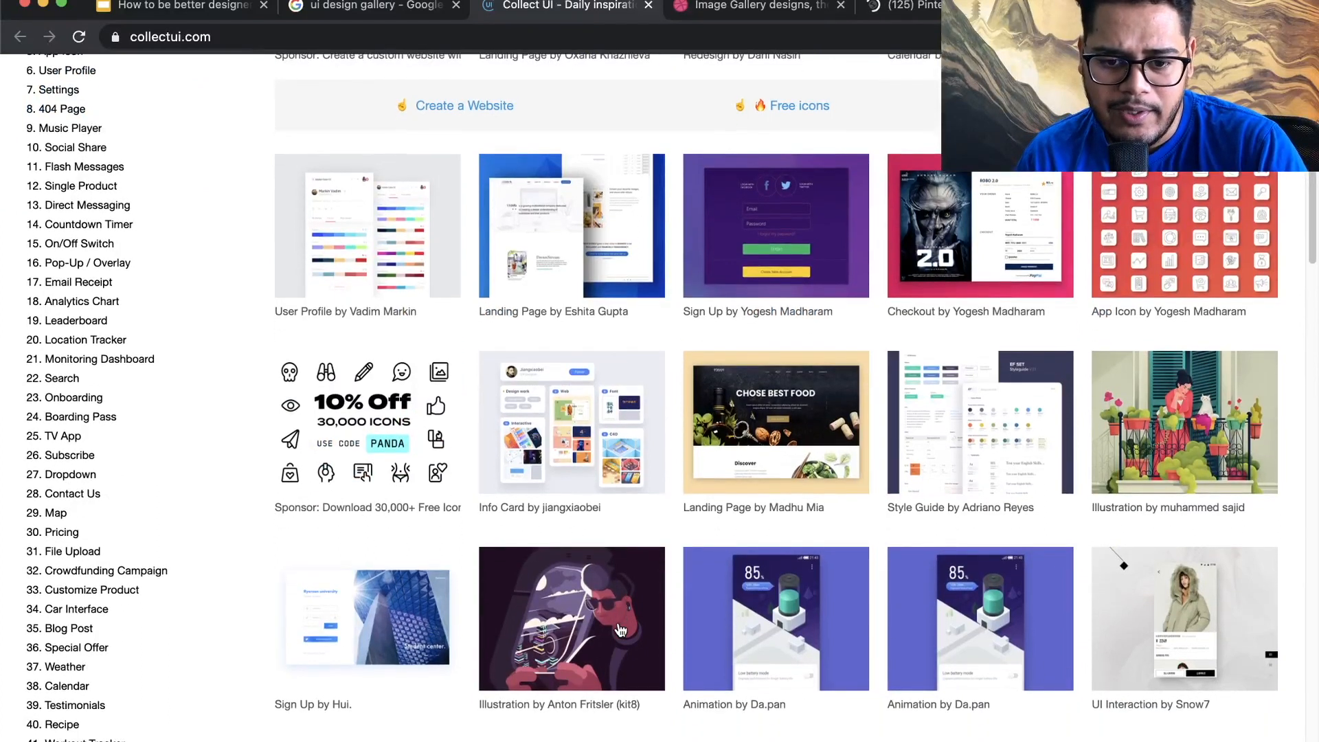
scroll("down", 3)
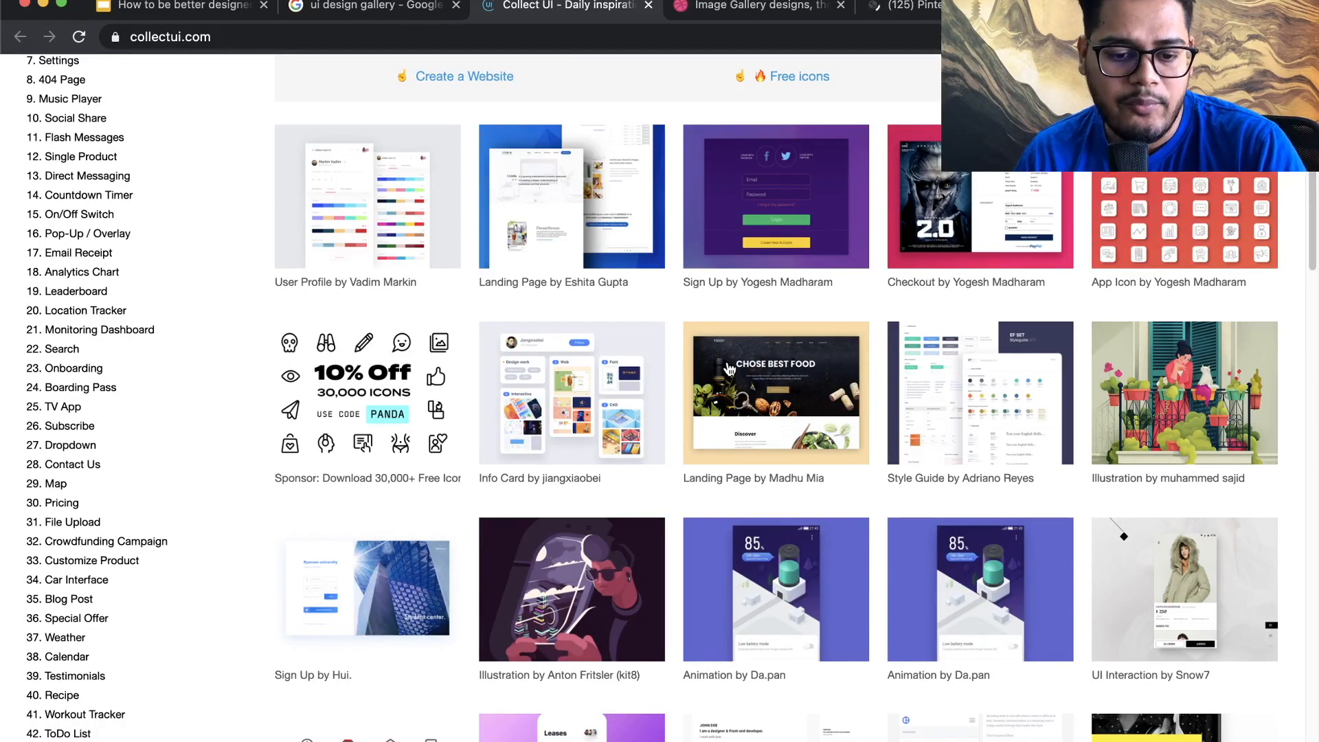
mouse_move(758, 388)
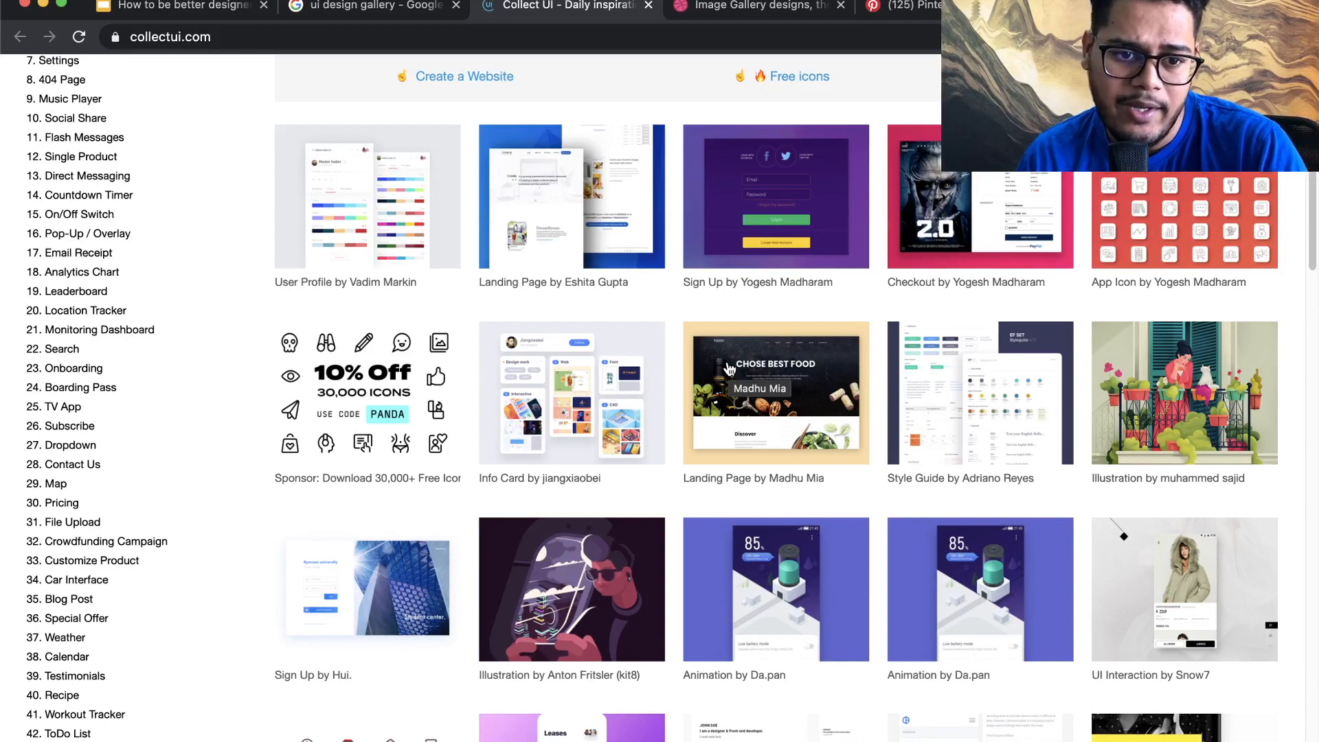
scroll("down", 3)
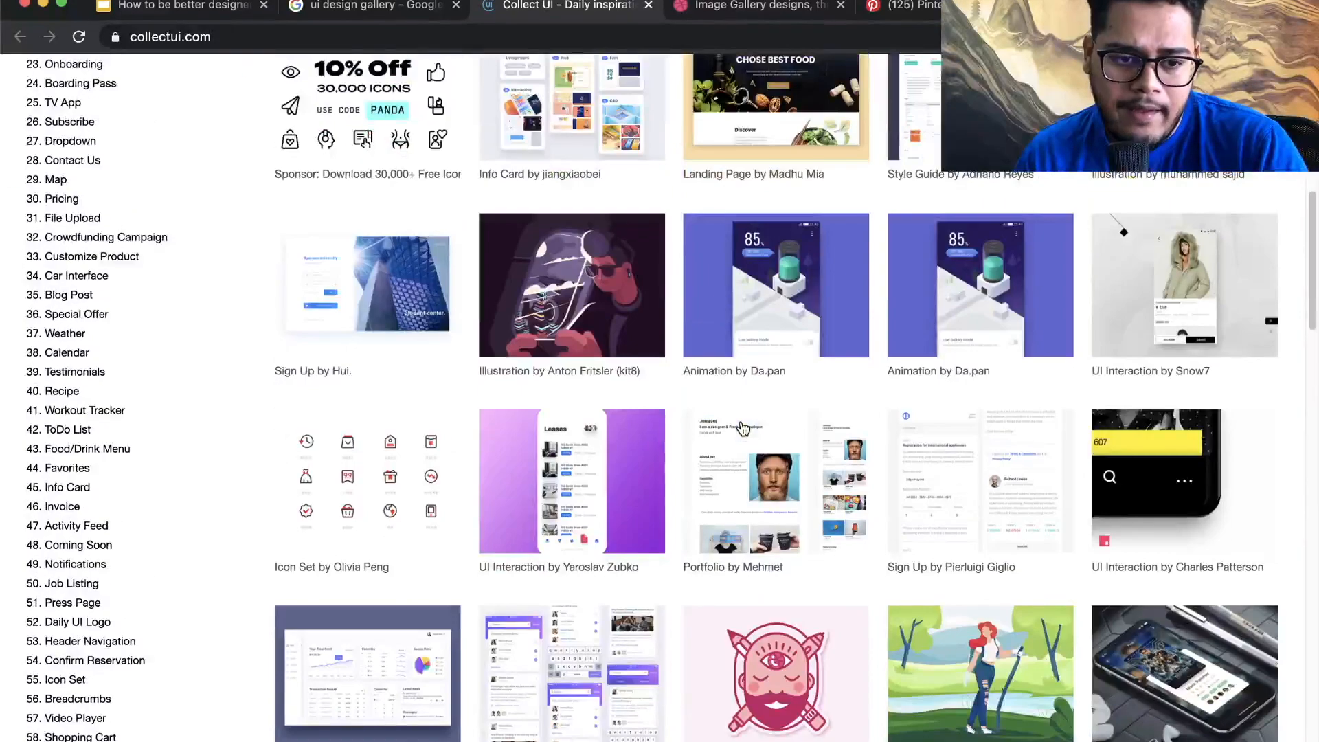
scroll("up", 3)
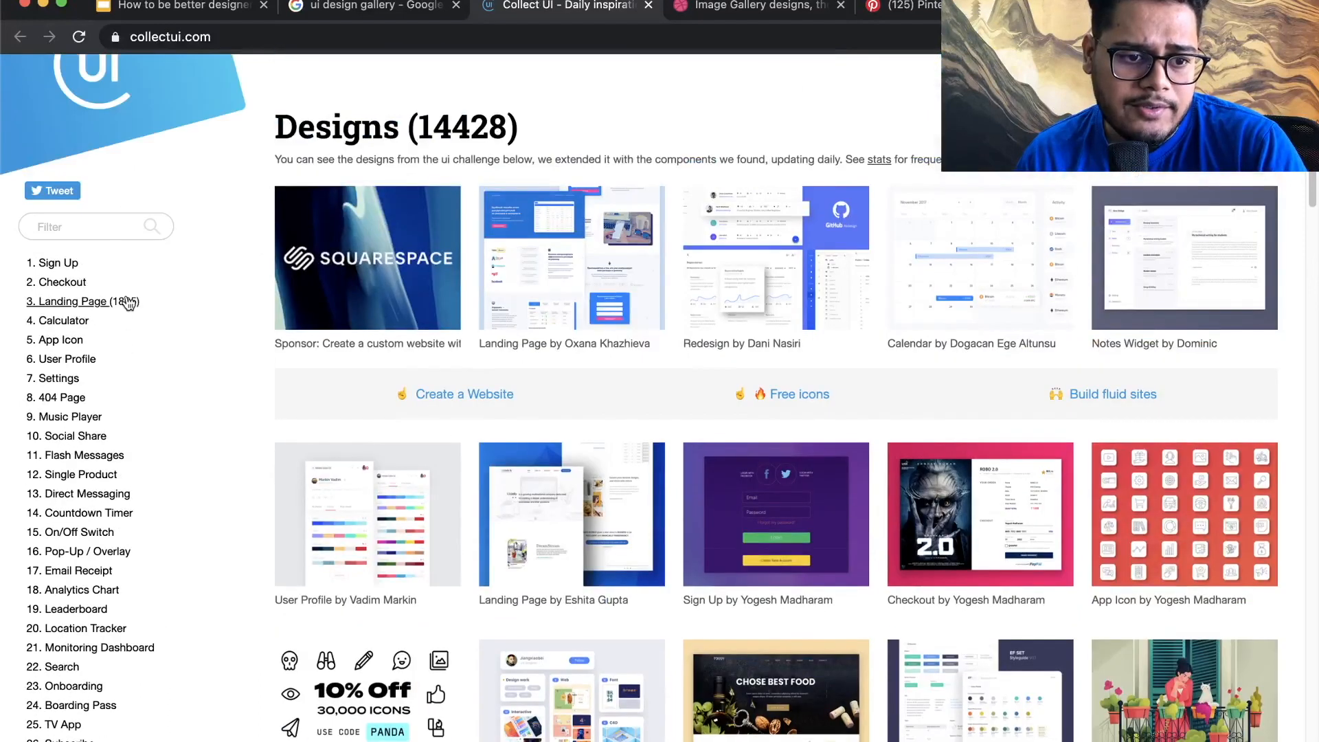
Filter Collect UI to '3. Landing Page' and scroll its 1,821 designs down to the pagination.
left_click(71, 300)
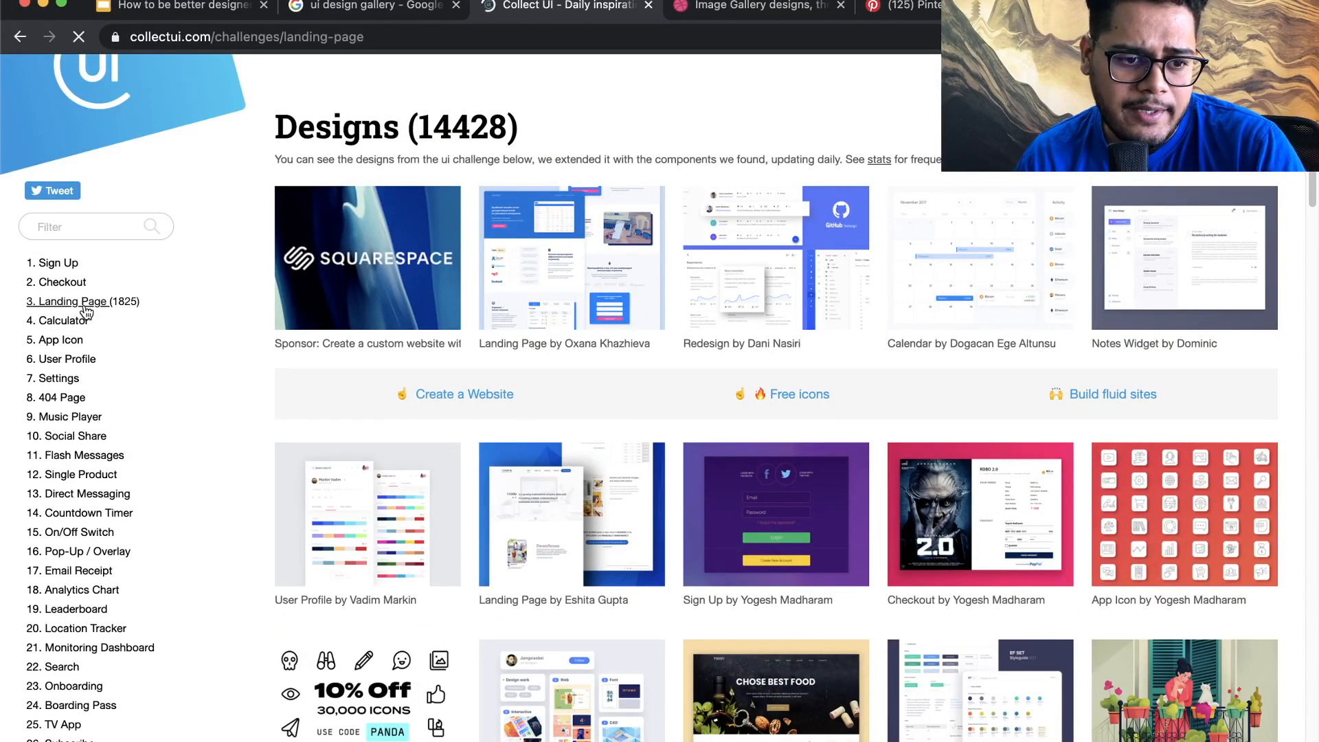
left_click(71, 301)
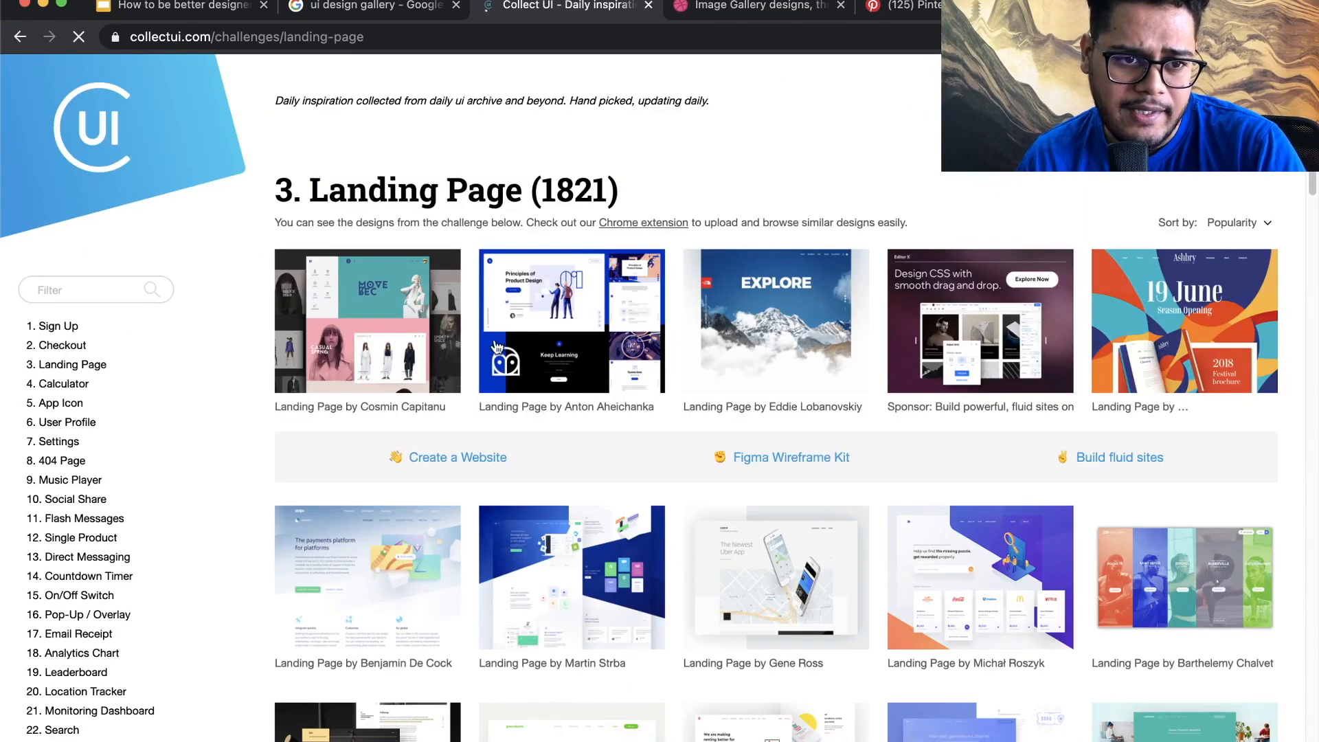
scroll("down", 3)
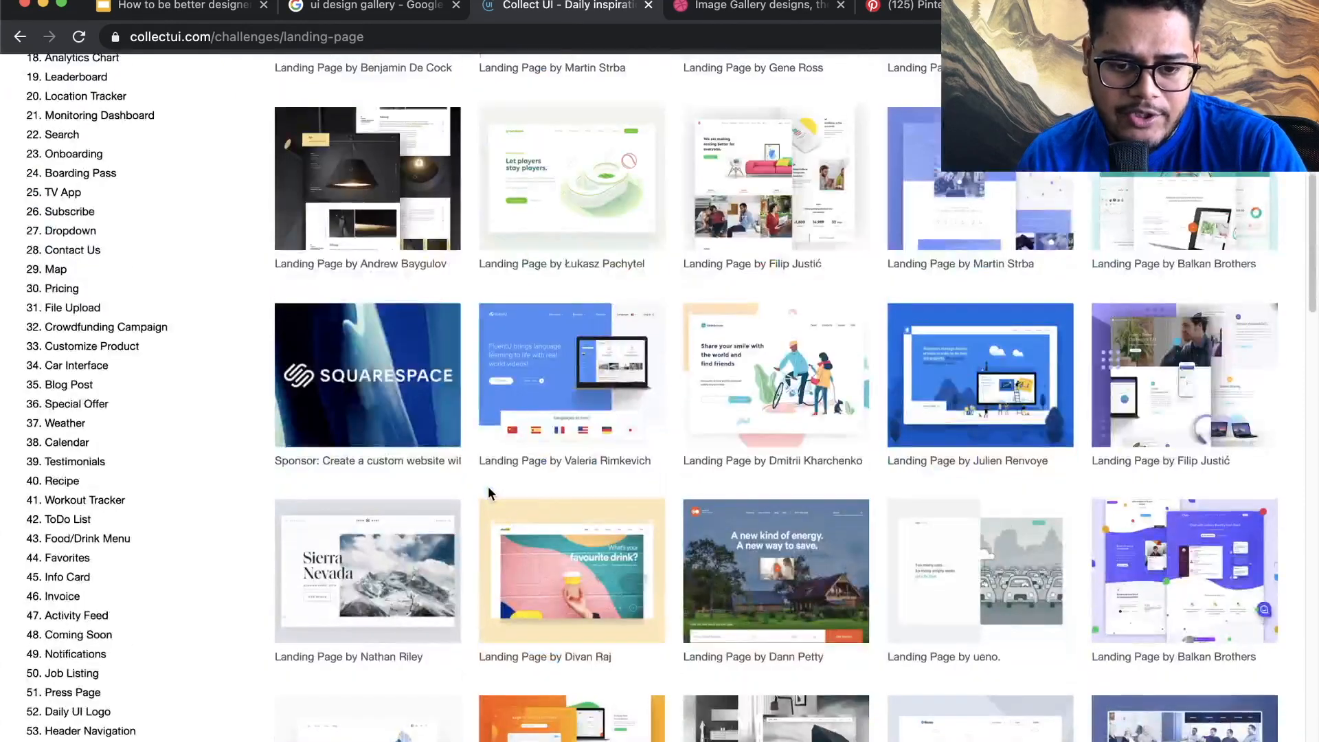
scroll("down", 3)
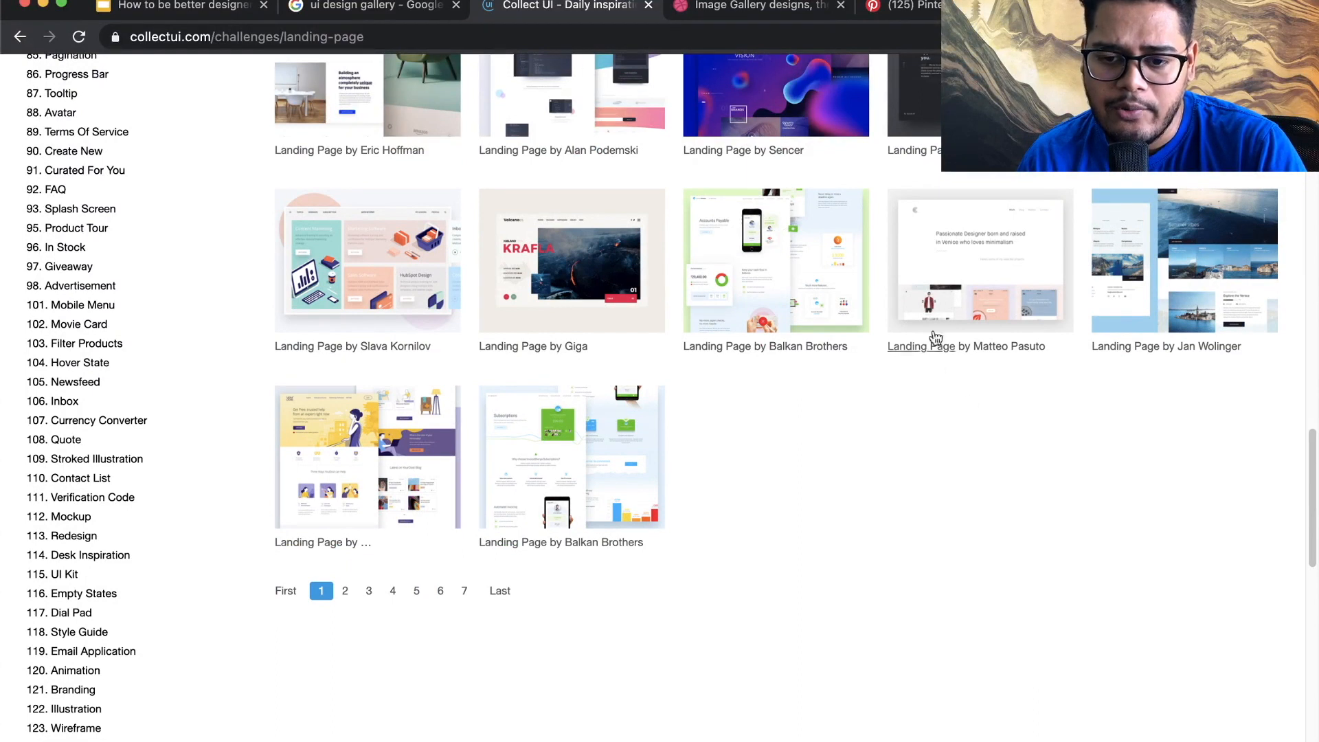
Open Matteo Pasuto's 'My Portfolio Desktop' shot full size and grab its image for reuse.
left_click(979, 259)
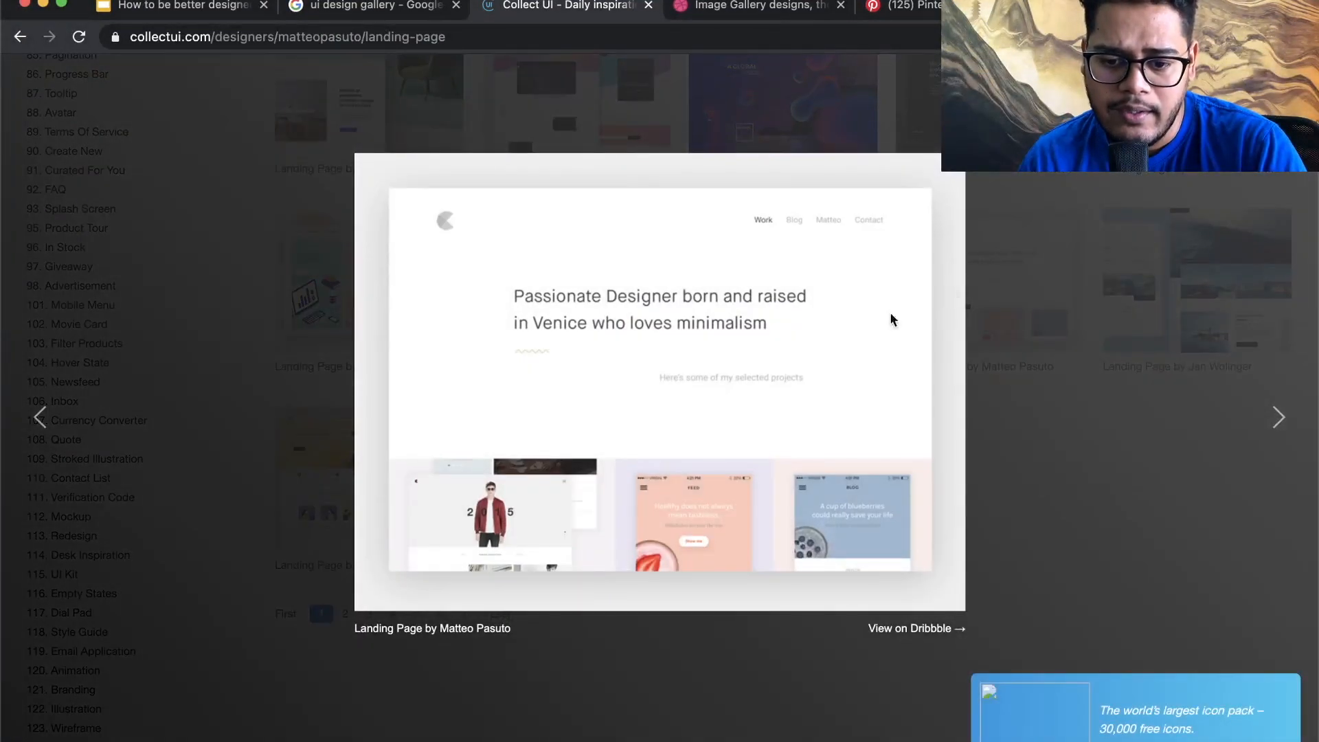
left_click(909, 629)
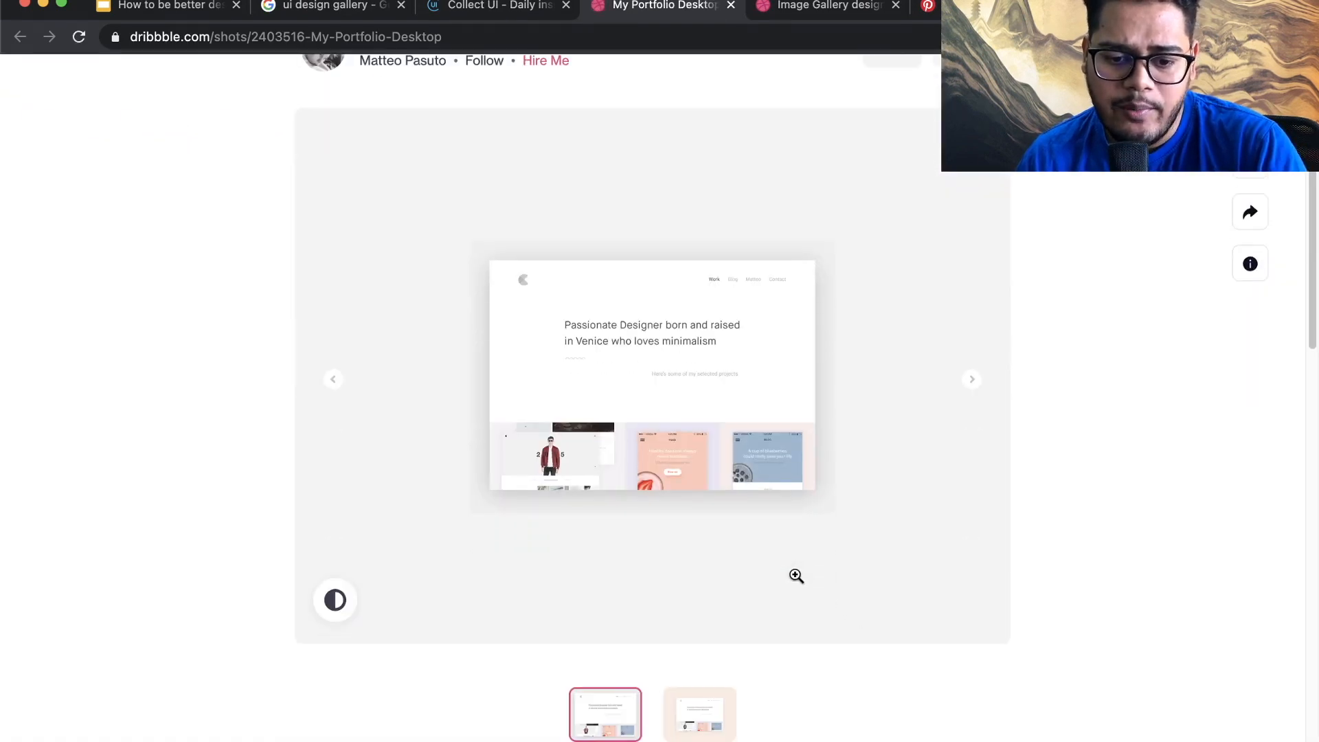
left_click(795, 576)
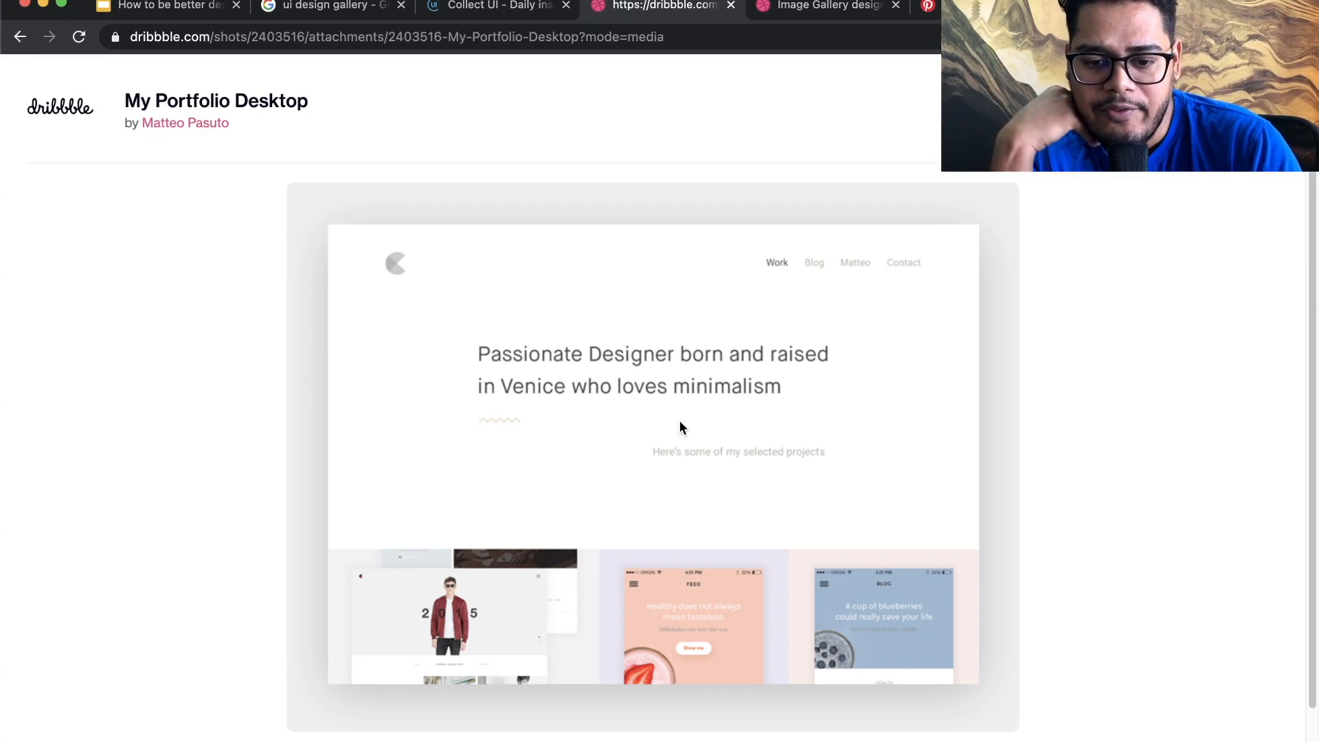
mouse_move(787, 259)
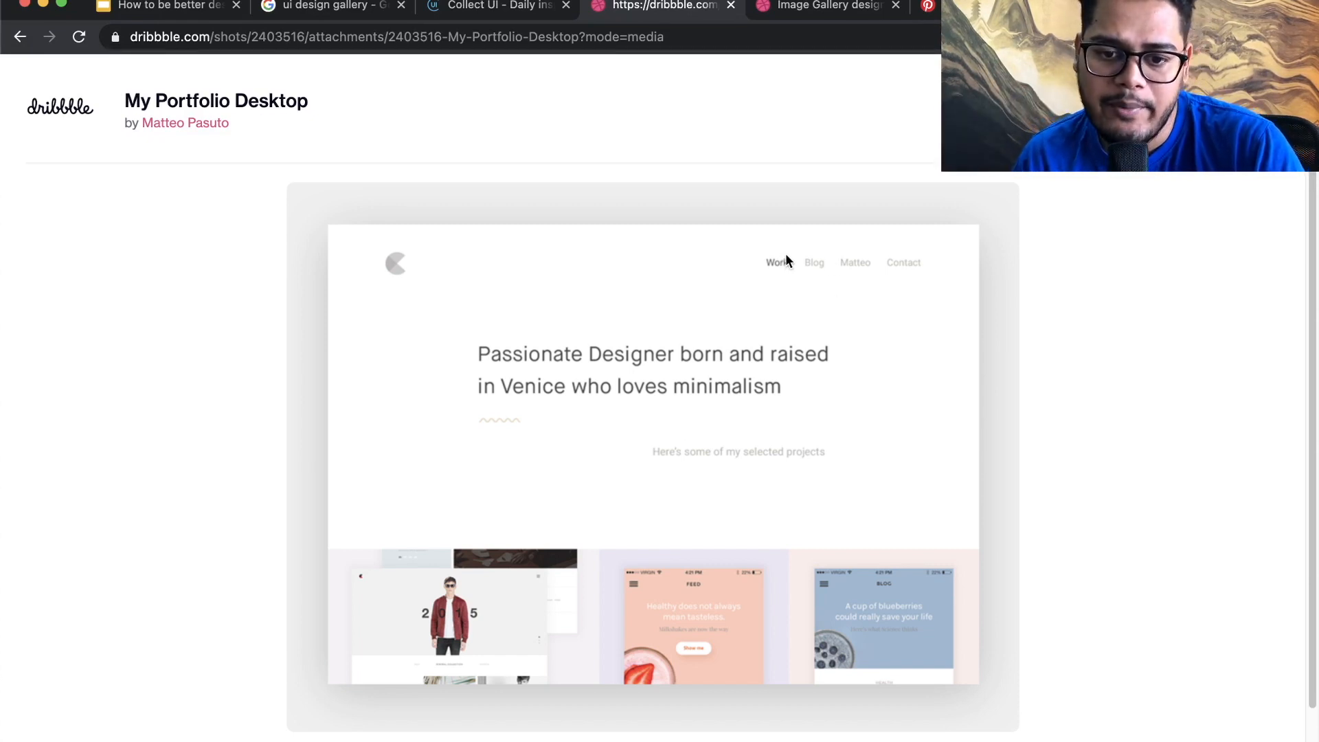
mouse_move(867, 566)
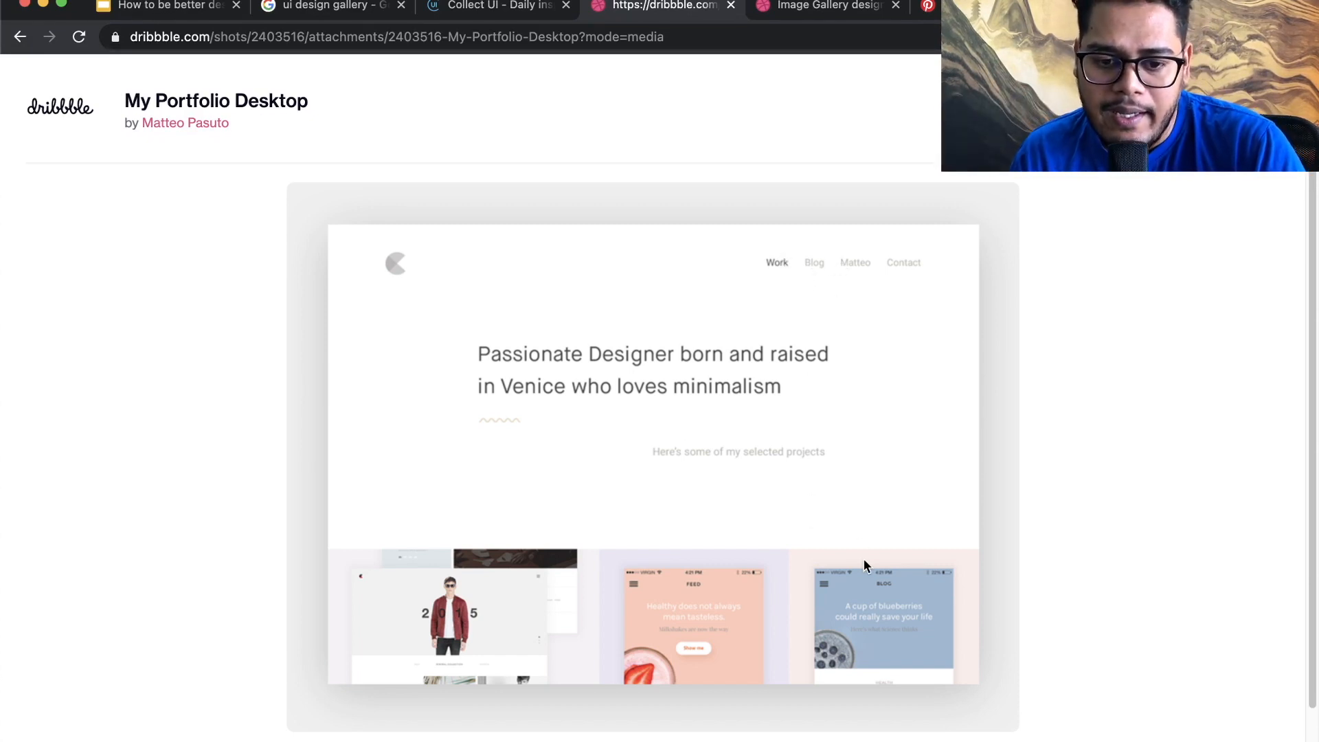
mouse_move(861, 550)
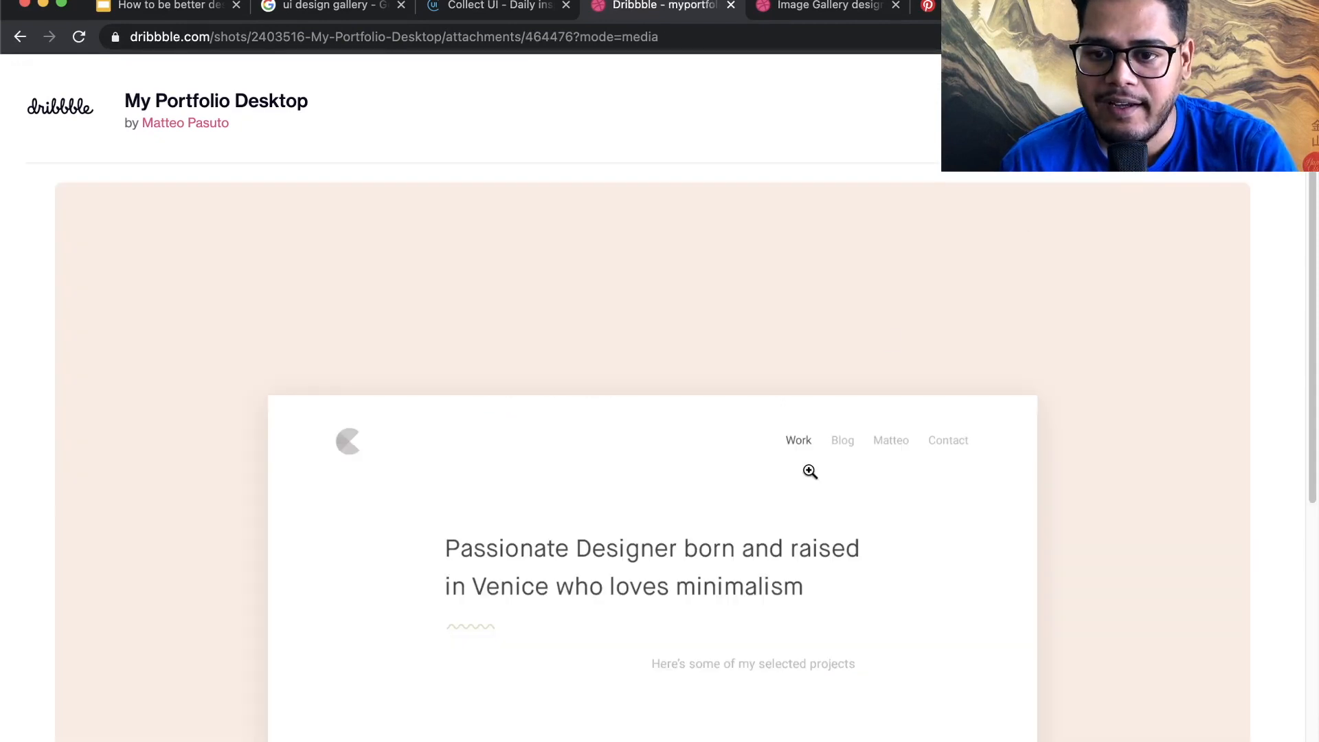
right_click(810, 472)
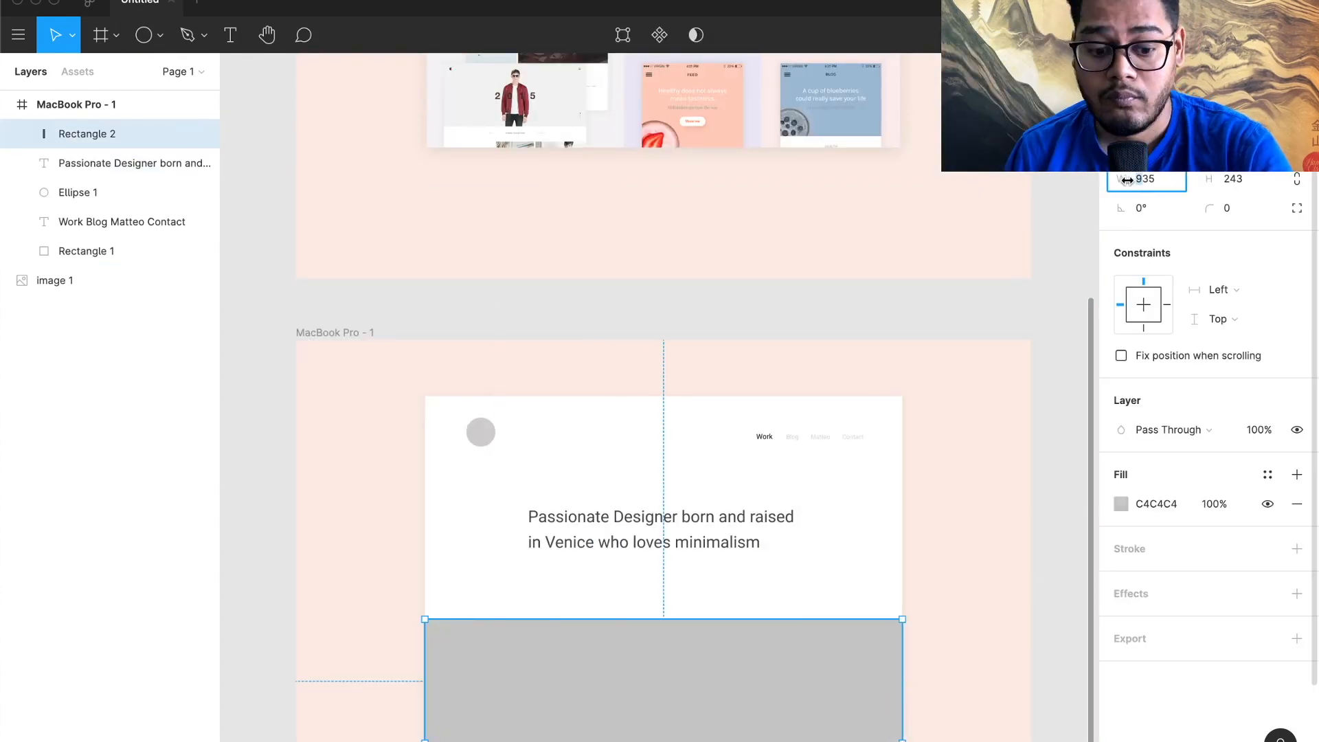
Deselect the new grey block and scroll the Figma canvas to review the recreated landing page.
left_click(1121, 503)
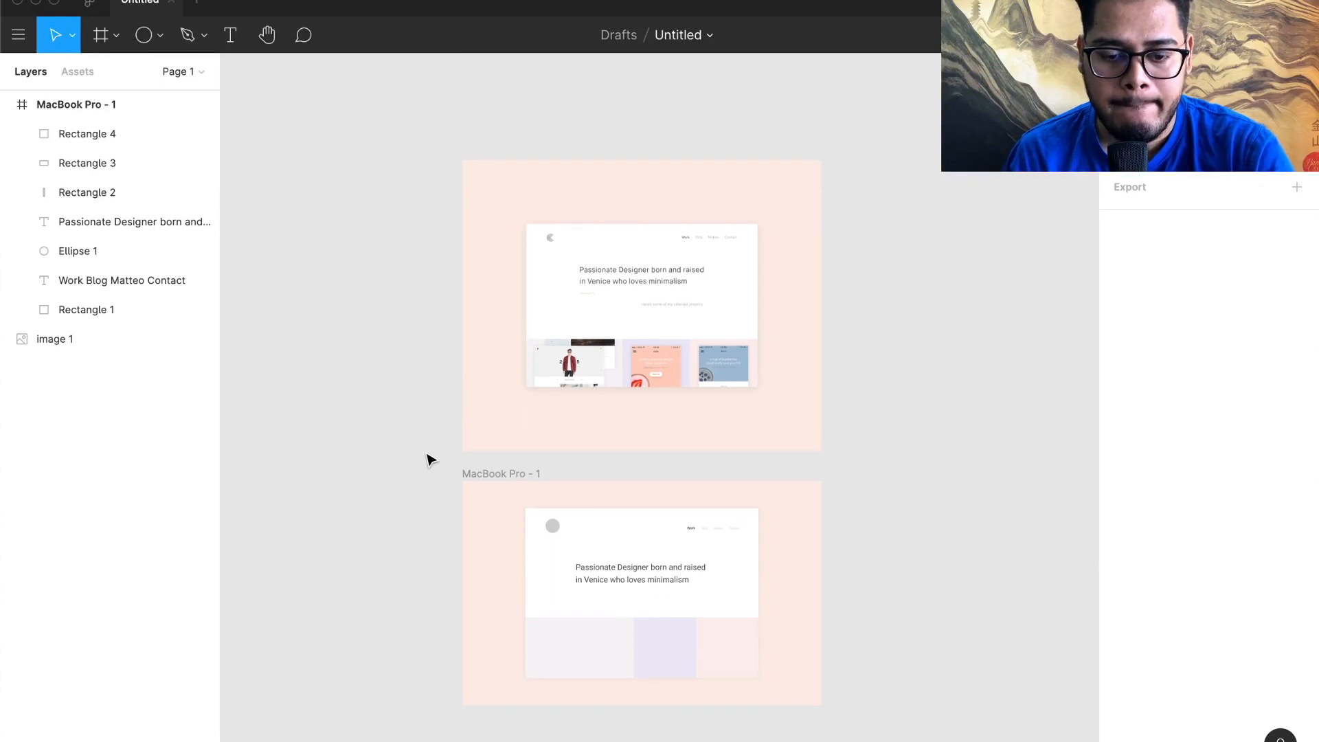
scroll("up", 3)
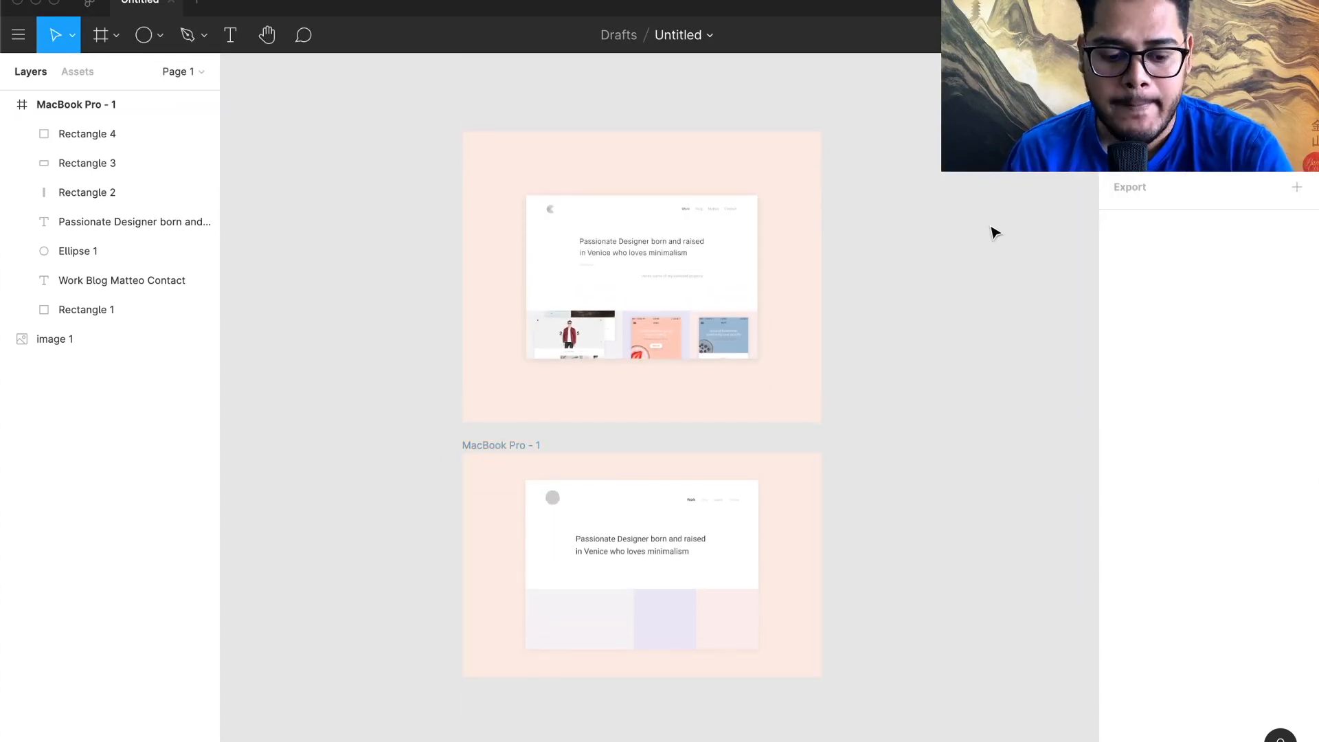
scroll("down", 3)
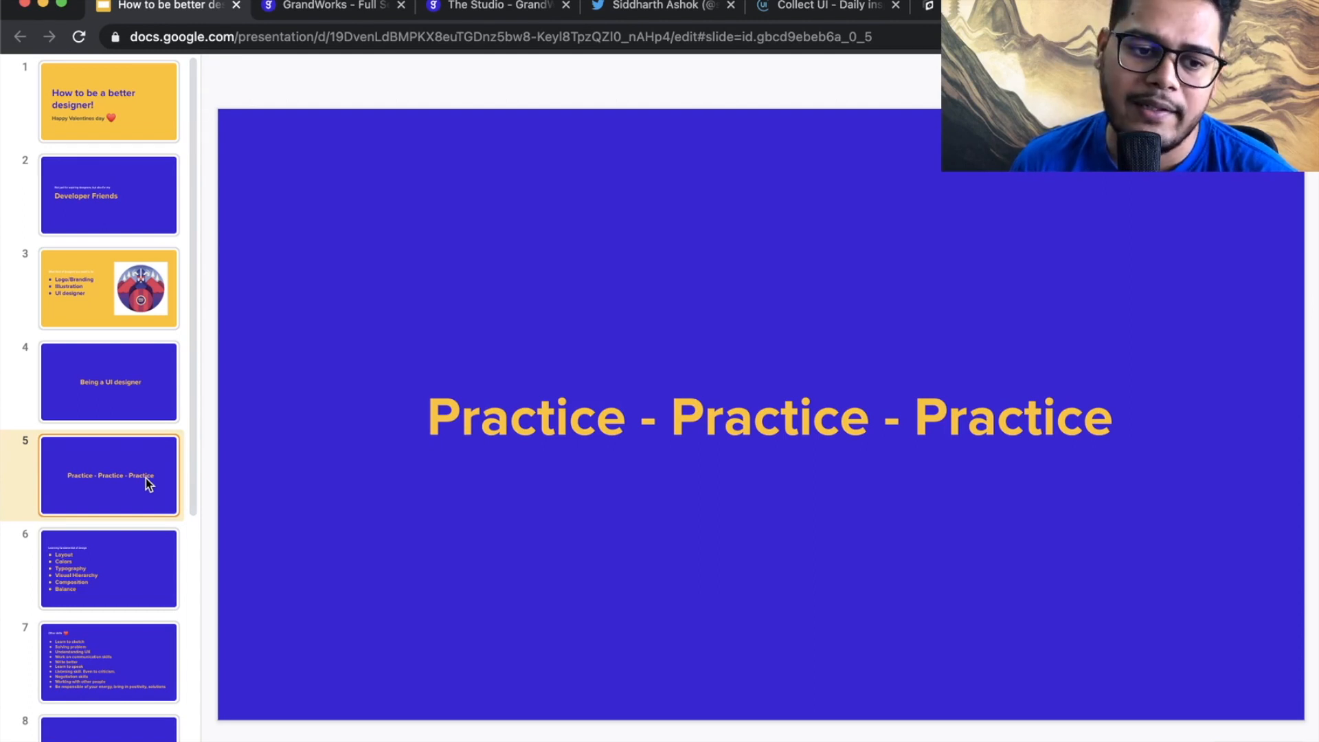
Show slide 6, listing Layout, Colors, Typography, Visual Hierarchy, Composition and Balance.
left_click(108, 569)
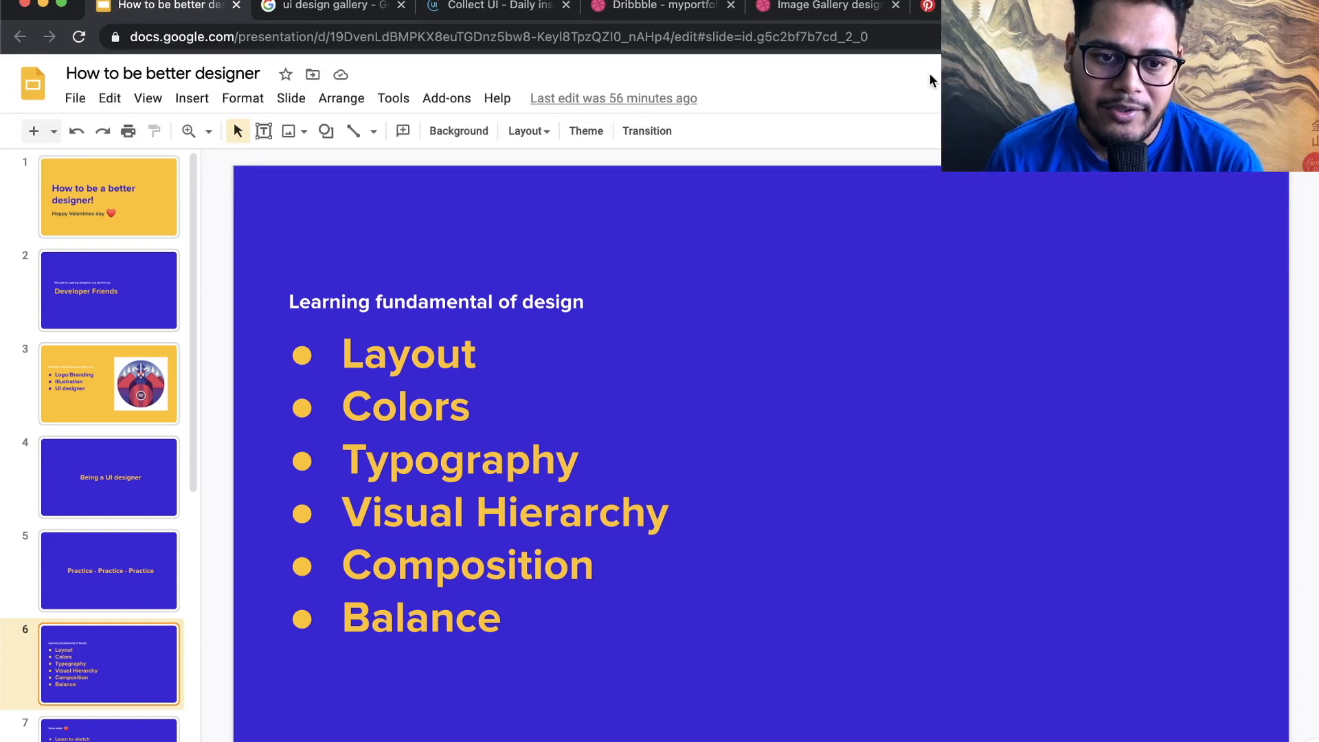
mouse_move(922, 105)
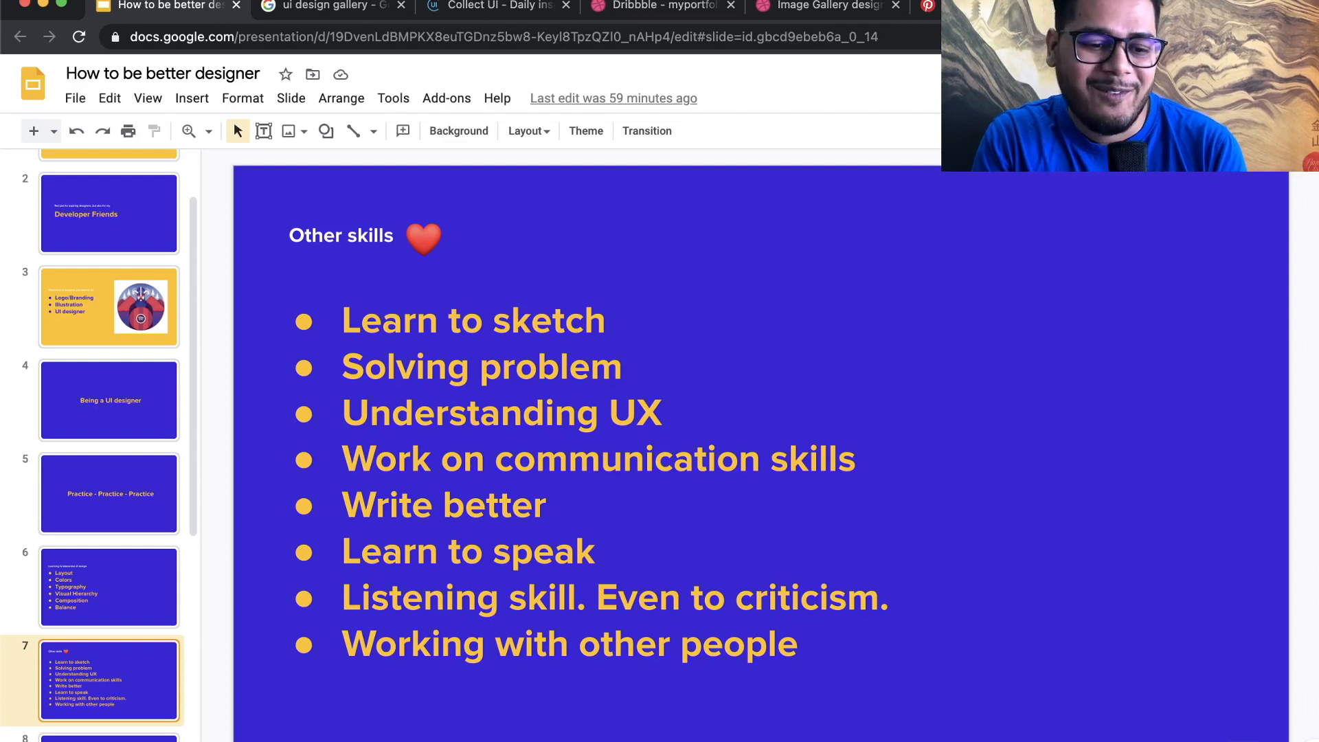
Advance the deck to slide 10, 'Go beyond the brief, over deliver. Get Inspired.'.
left_click(108, 679)
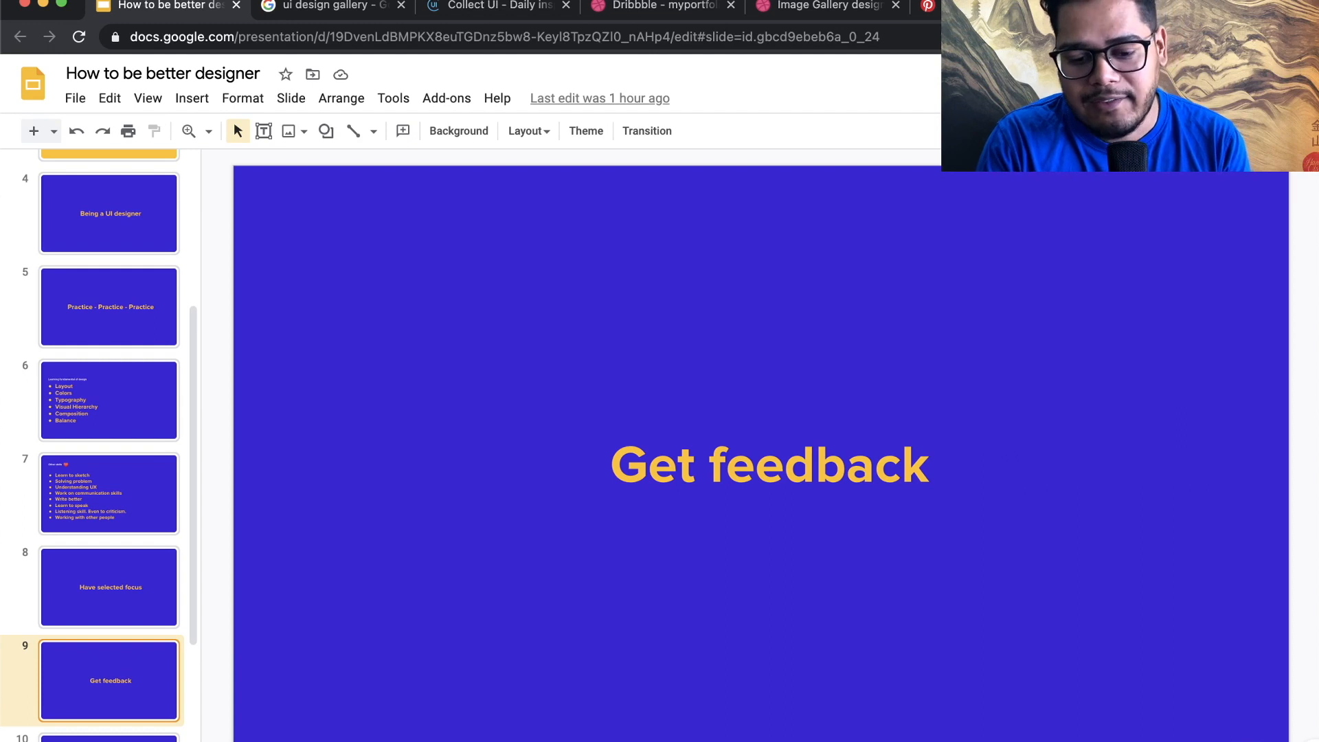
left_click(107, 679)
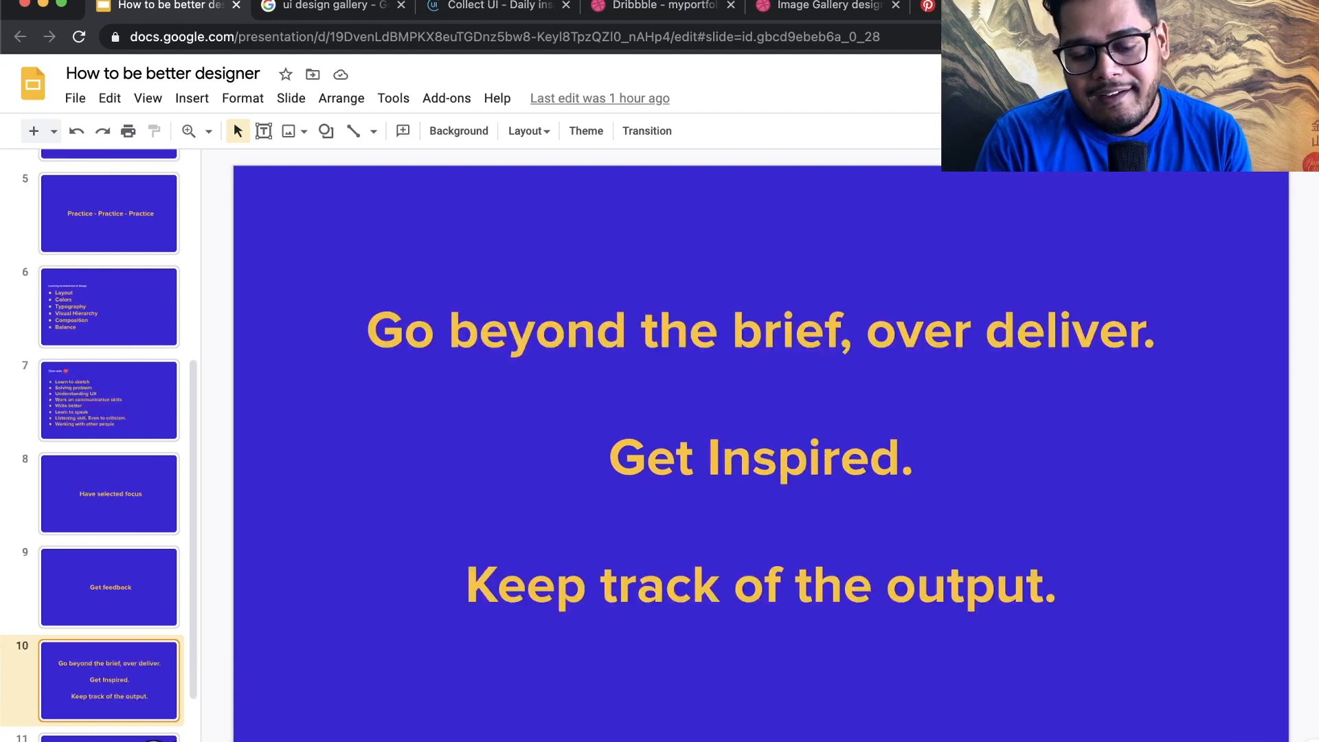